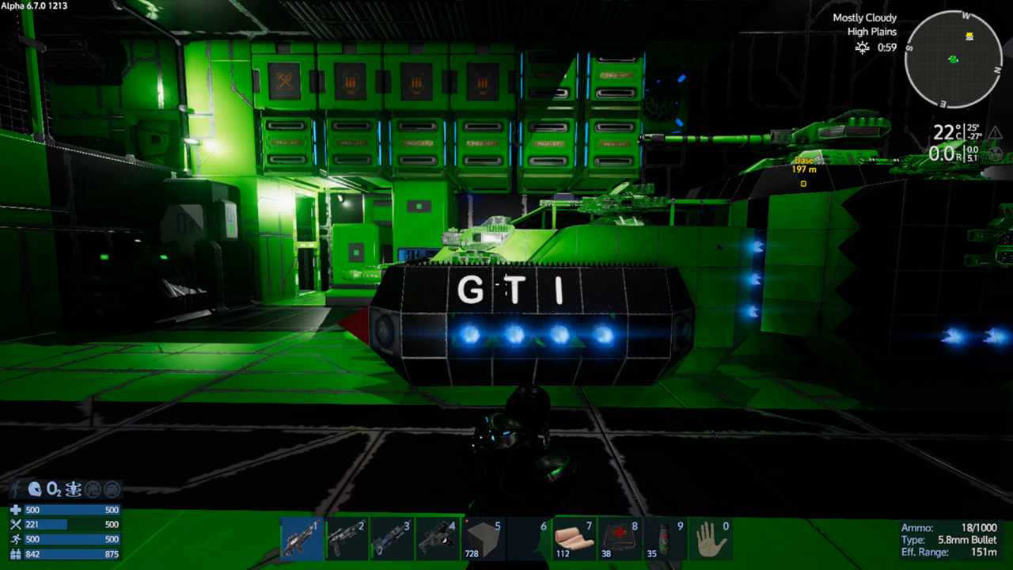
# Open the Player screen with inventory, character stats and armor stats
pyautogui.press('tab')
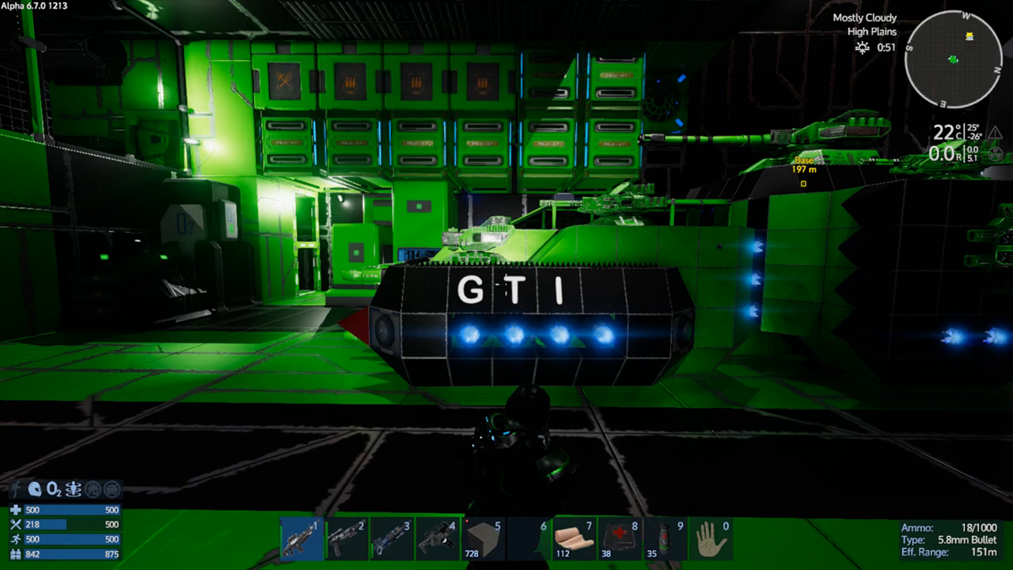
pyautogui.moveTo(507, 285)
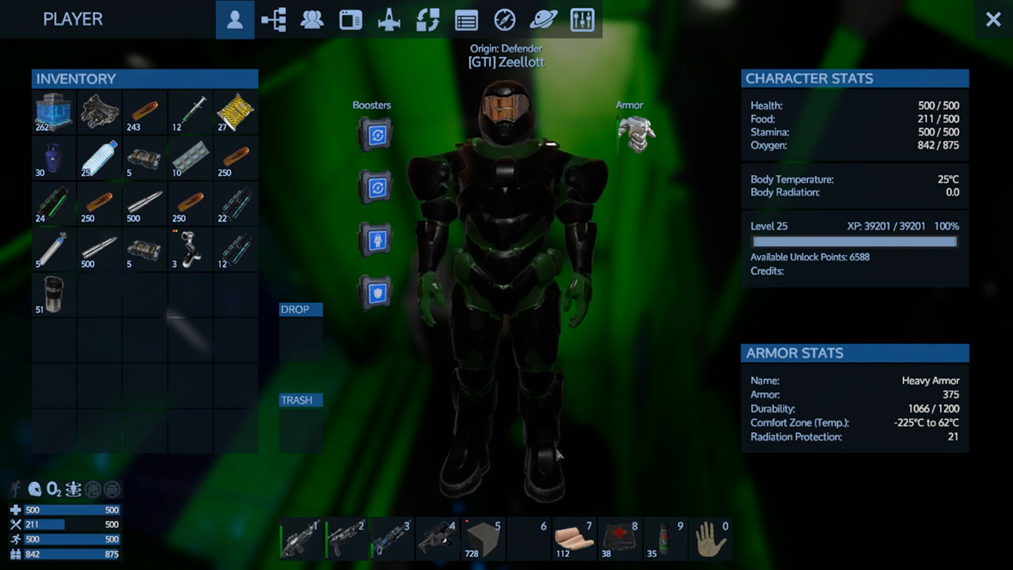
# Inspect the base fridge holding one Canned Vegetables, then close the control panel
pyautogui.click(584, 22)
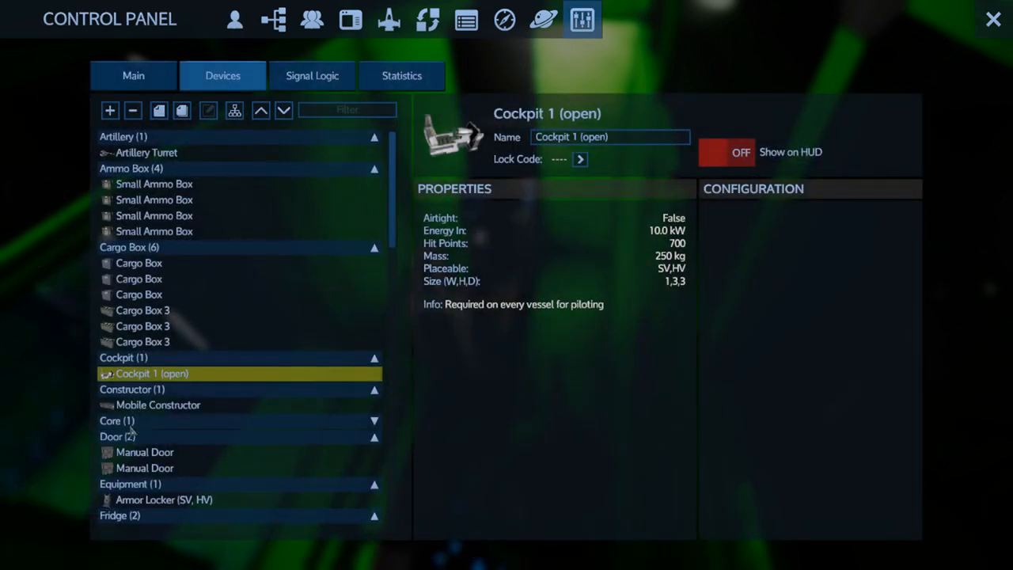
pyautogui.scroll(-3)
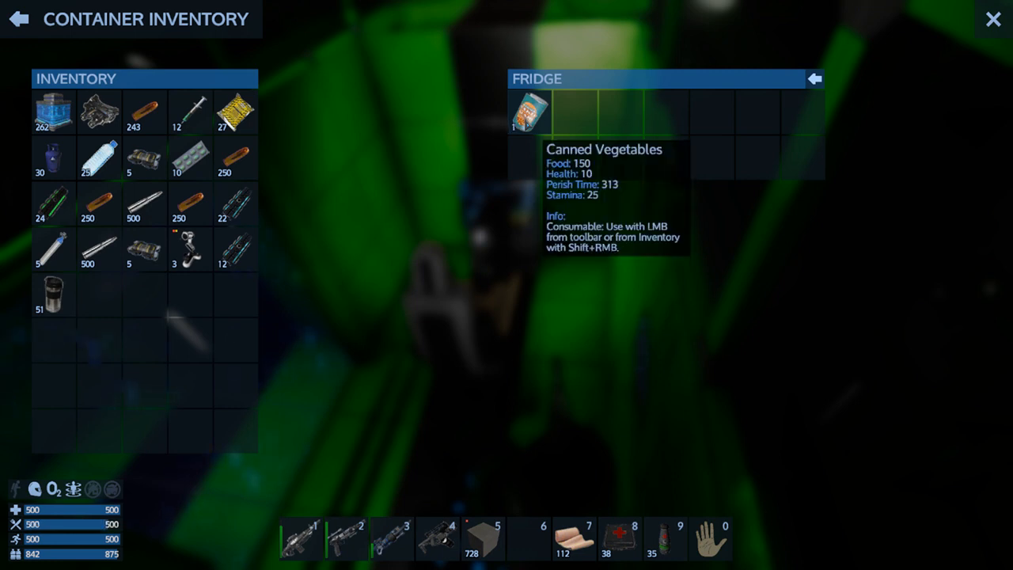
pyautogui.moveTo(633, 216)
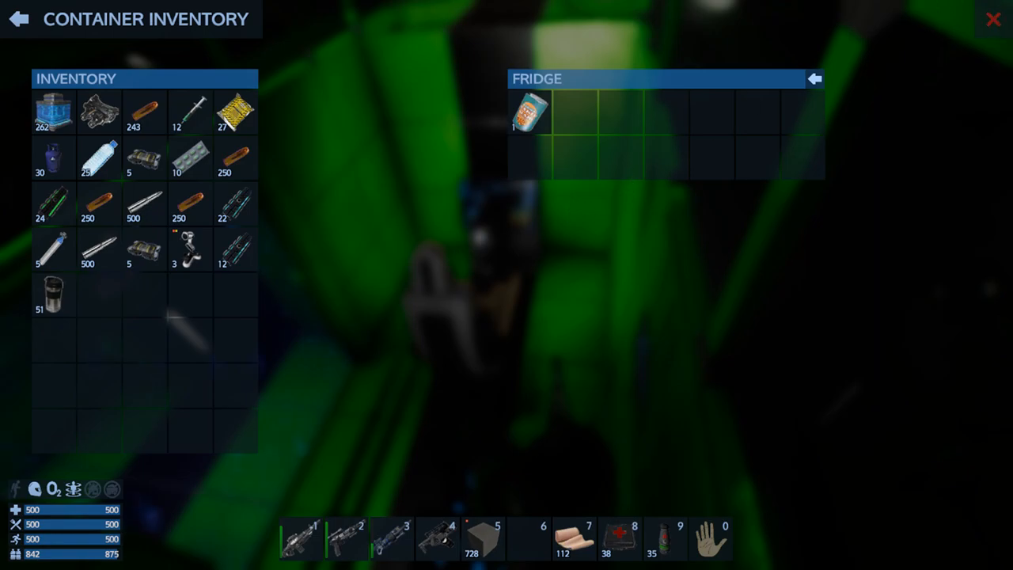
pyautogui.click(992, 18)
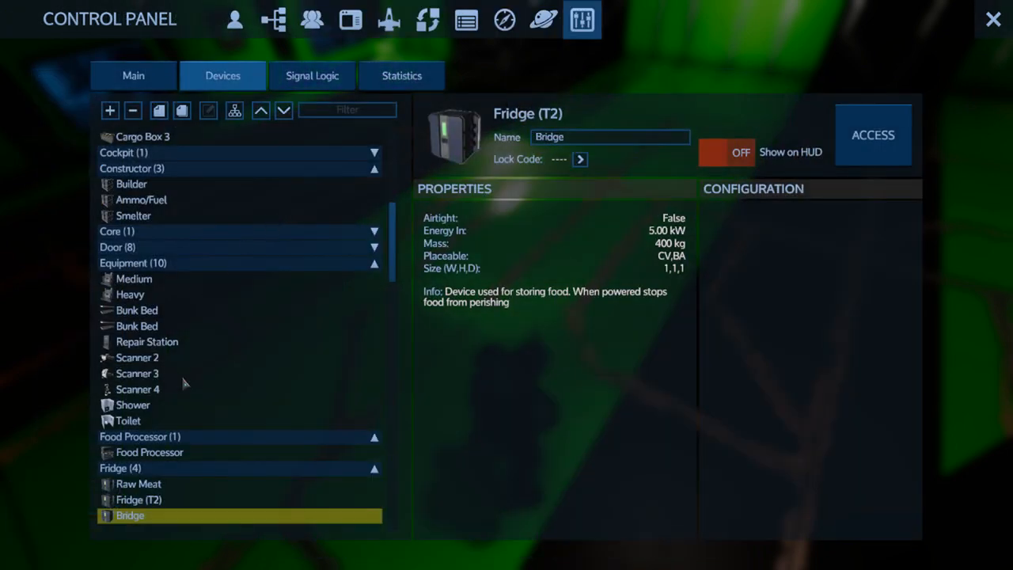
pyautogui.moveTo(930, 26)
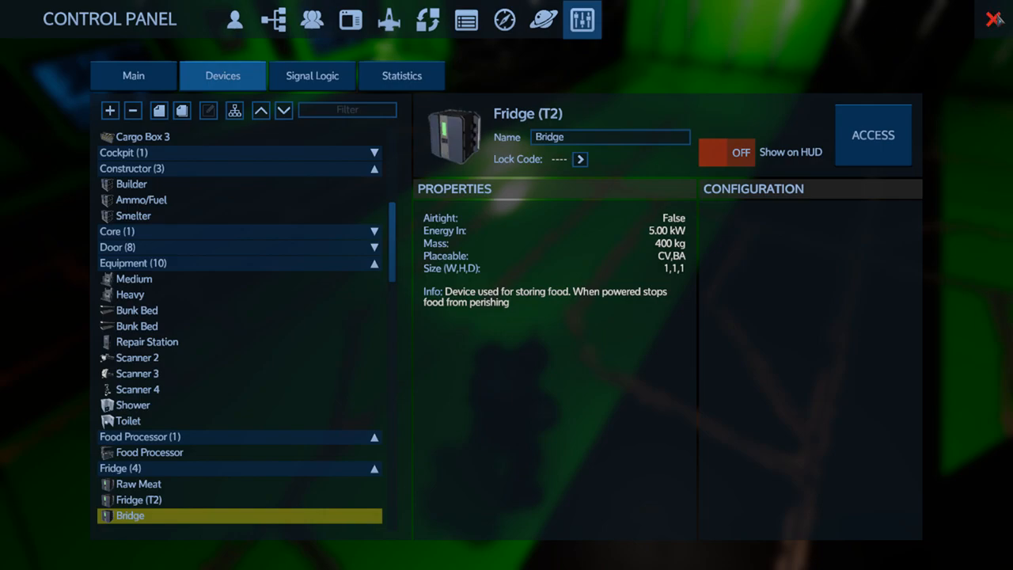
pyautogui.click(989, 17)
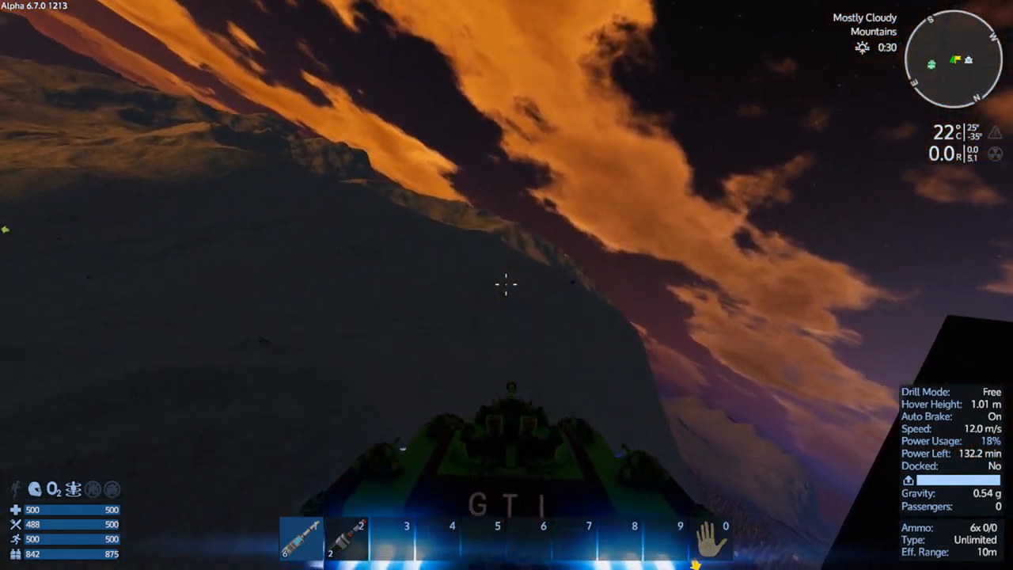
pyautogui.moveTo(505, 285)
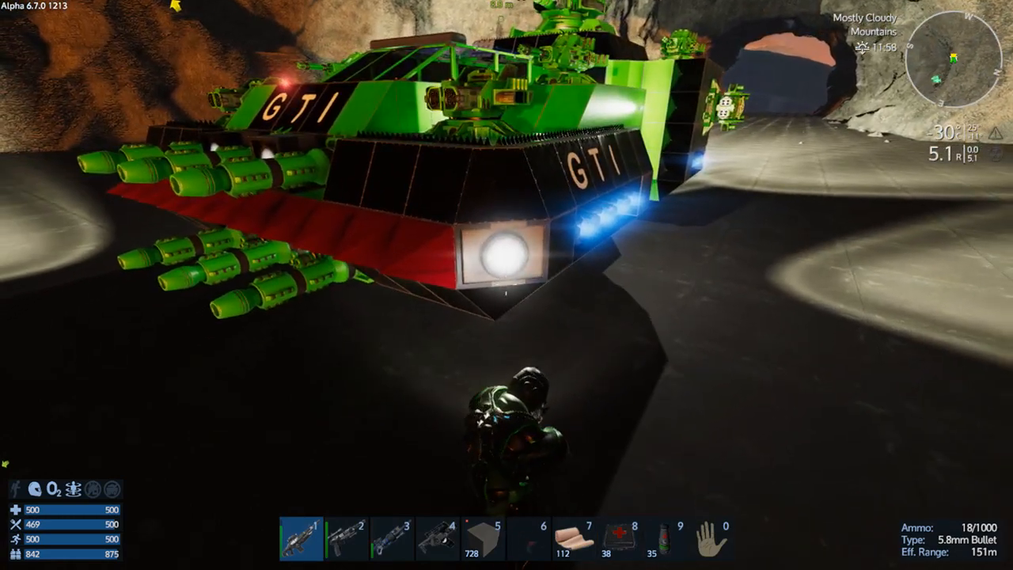
# Equip the multi-tool from slot 4 and use it on the floor beside the tank
pyautogui.press('4')
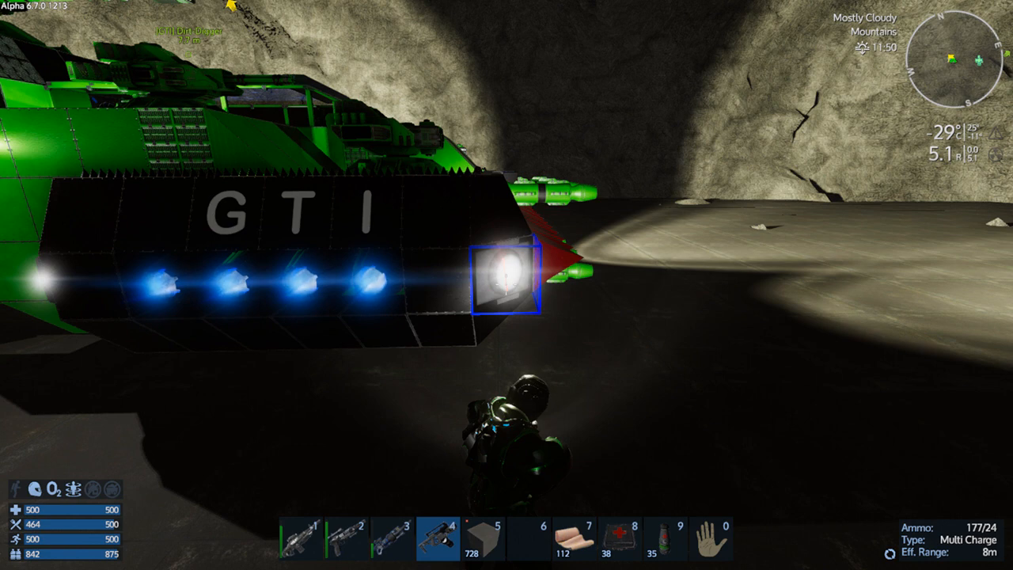
pyautogui.click(506, 285)
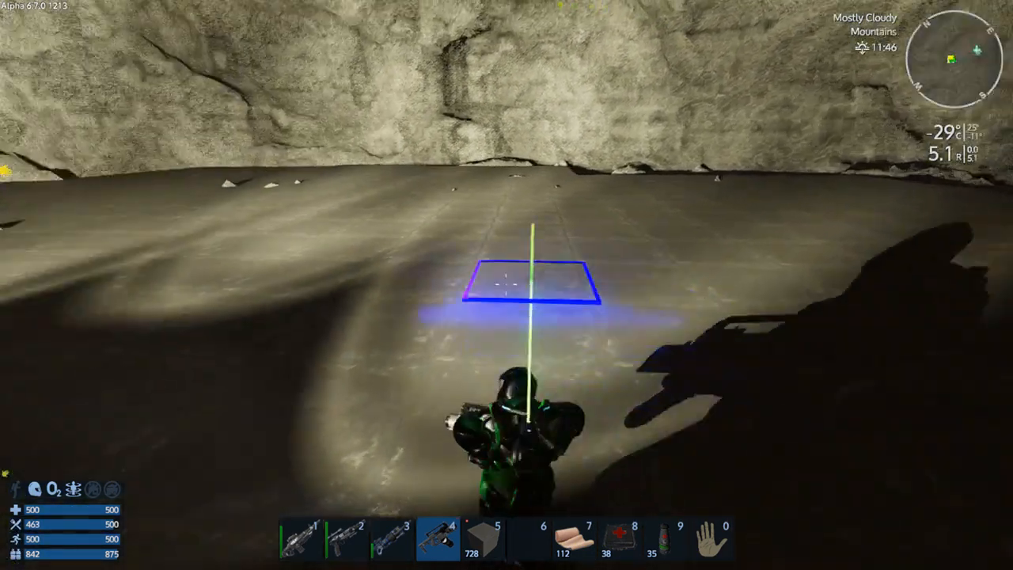
pyautogui.moveTo(507, 285)
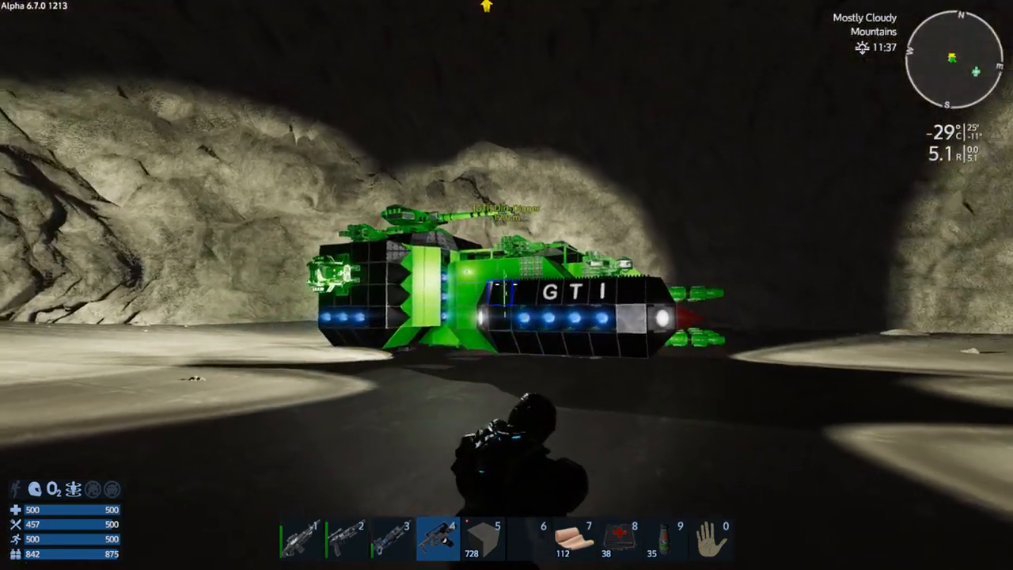
pyautogui.moveTo(506, 285)
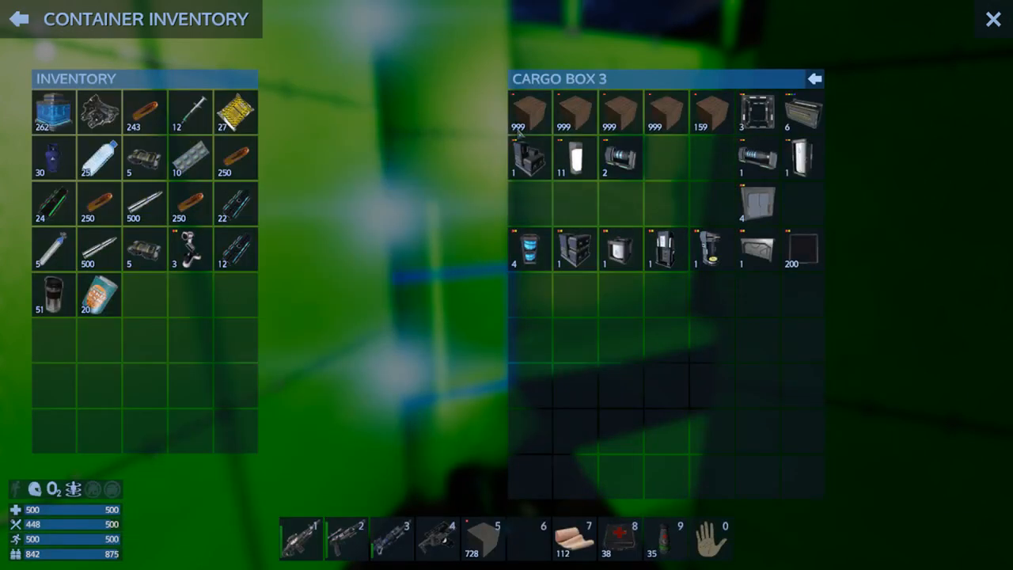
pyautogui.moveTo(374, 354)
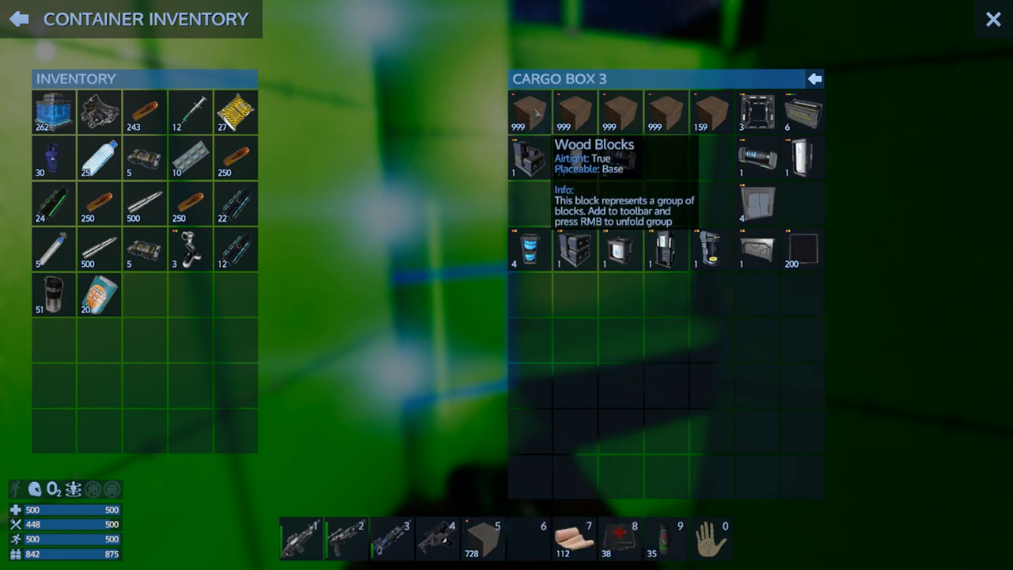
pyautogui.moveTo(618, 249)
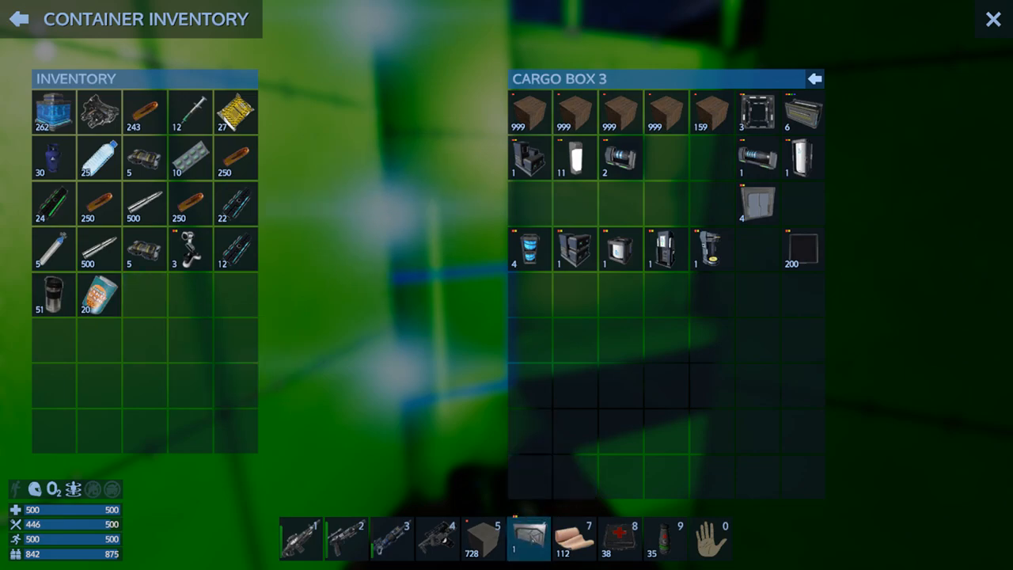
# Close the Cargo Box 3 window with the door block on hotbar slot 6
pyautogui.click(991, 17)
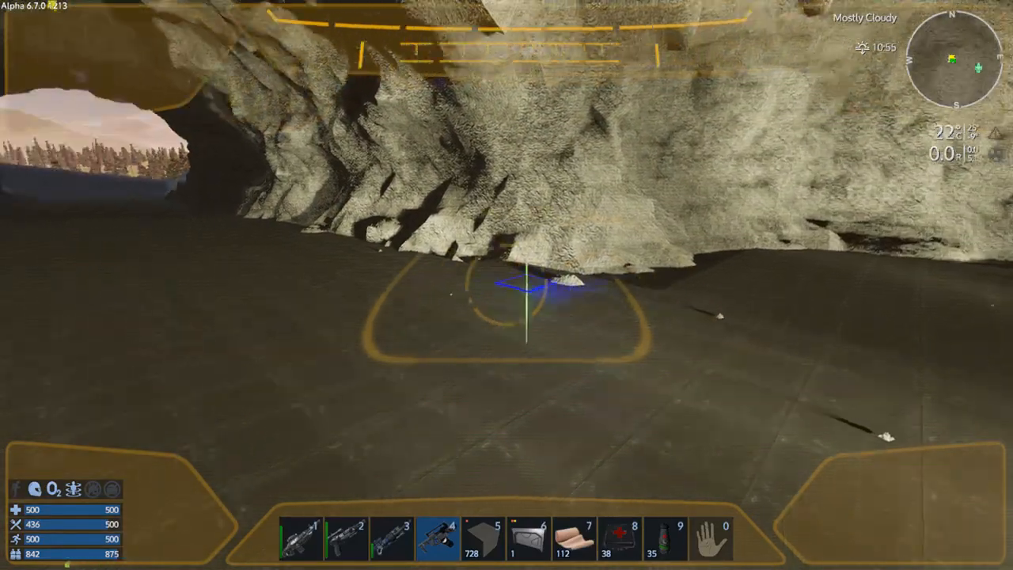
pyautogui.moveTo(507, 301)
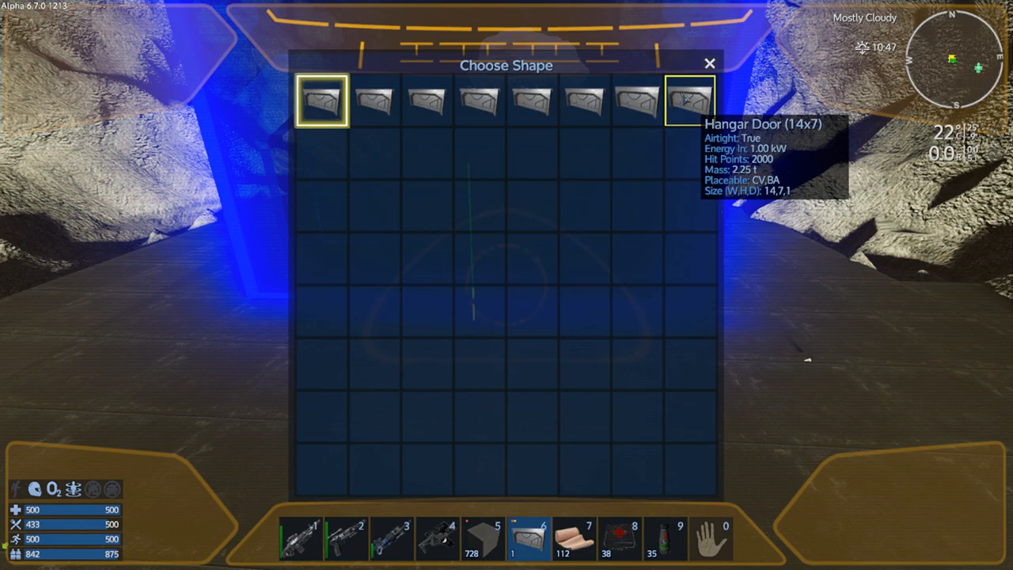
# Choose the Hangar Door (14x7) shape variant and place it in the cave
pyautogui.click(709, 62)
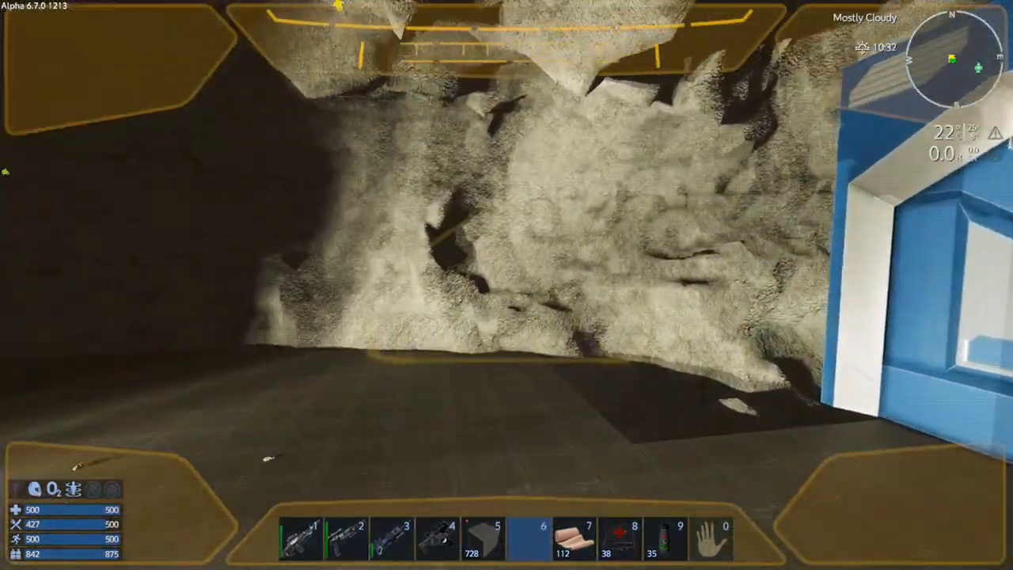
pyautogui.moveTo(507, 285)
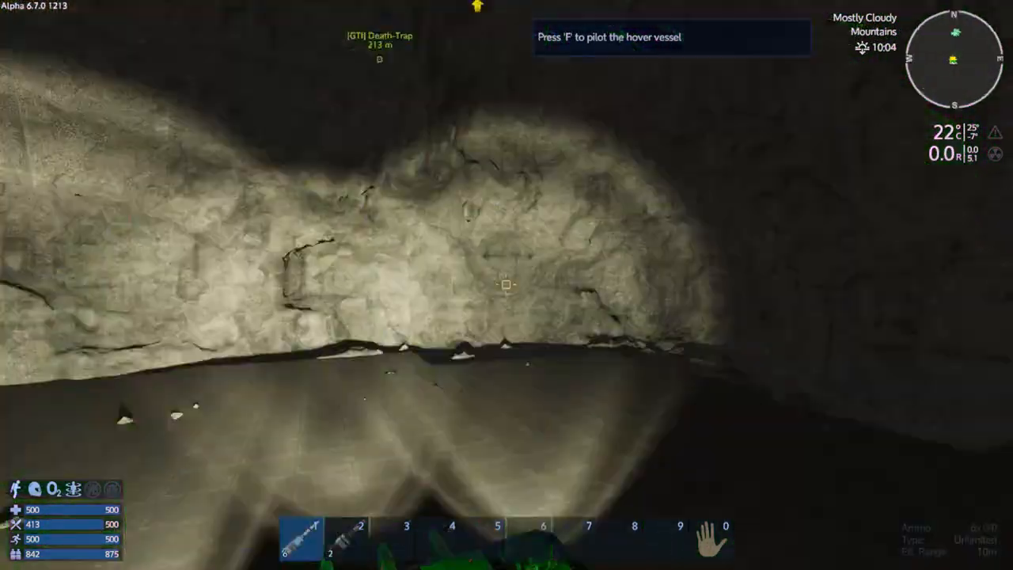
# Exit the hover vessel parked inside the cavern
pyautogui.press('f')
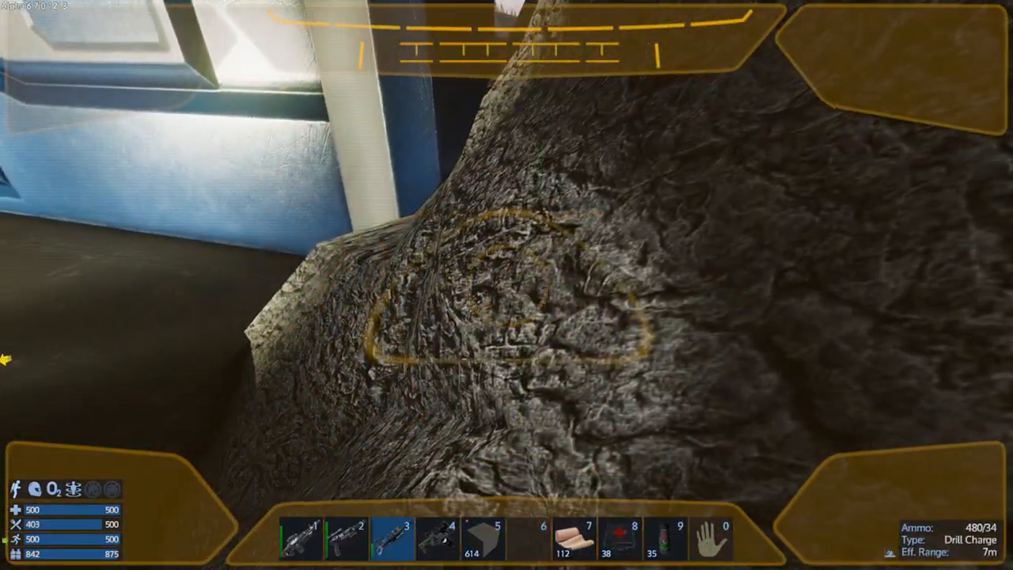
# Drill away the rock mound and rubble around the hangar door, then into the cavern wall
pyautogui.click(507, 285)
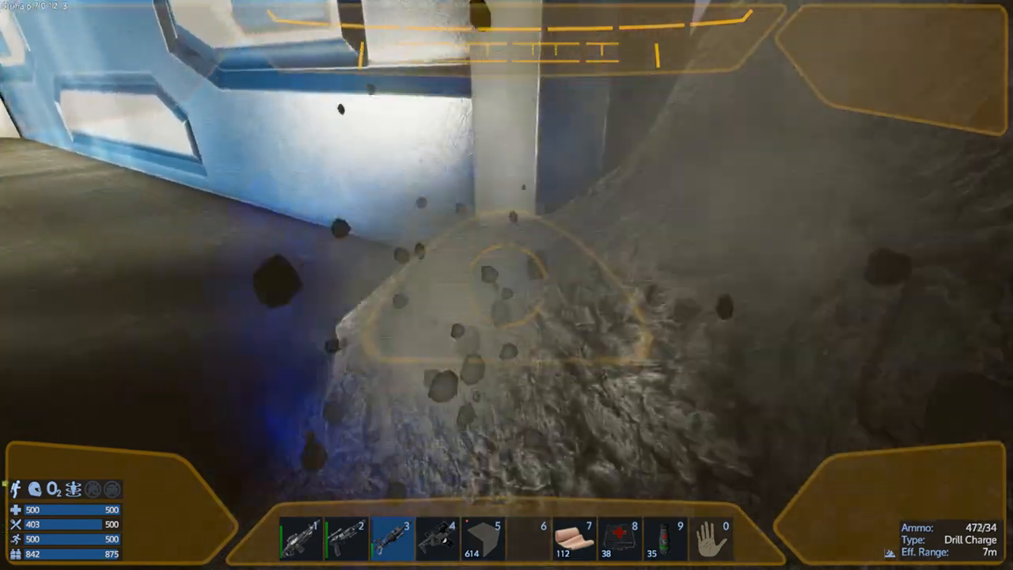
pyautogui.click(507, 285)
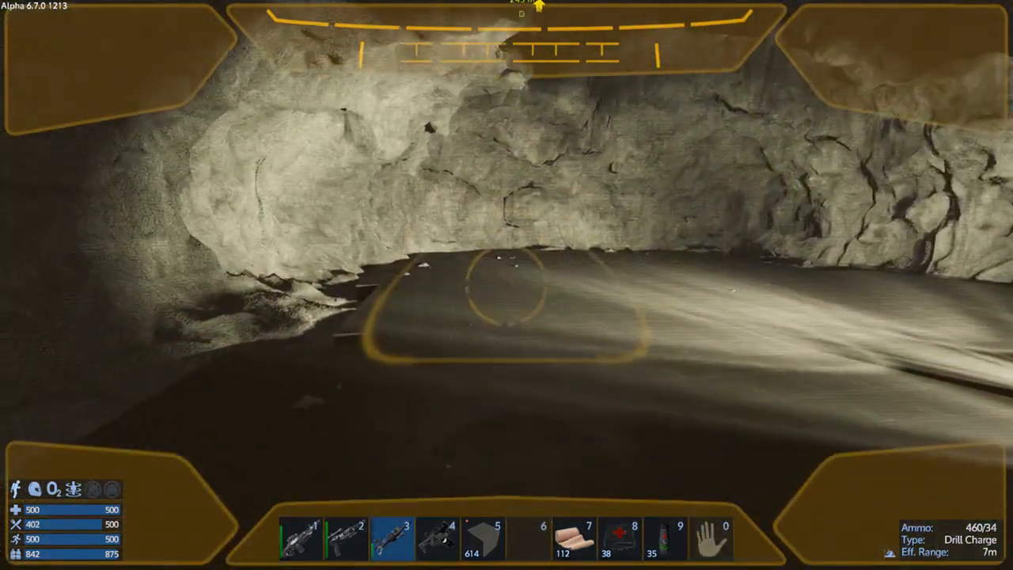
pyautogui.moveTo(506, 285)
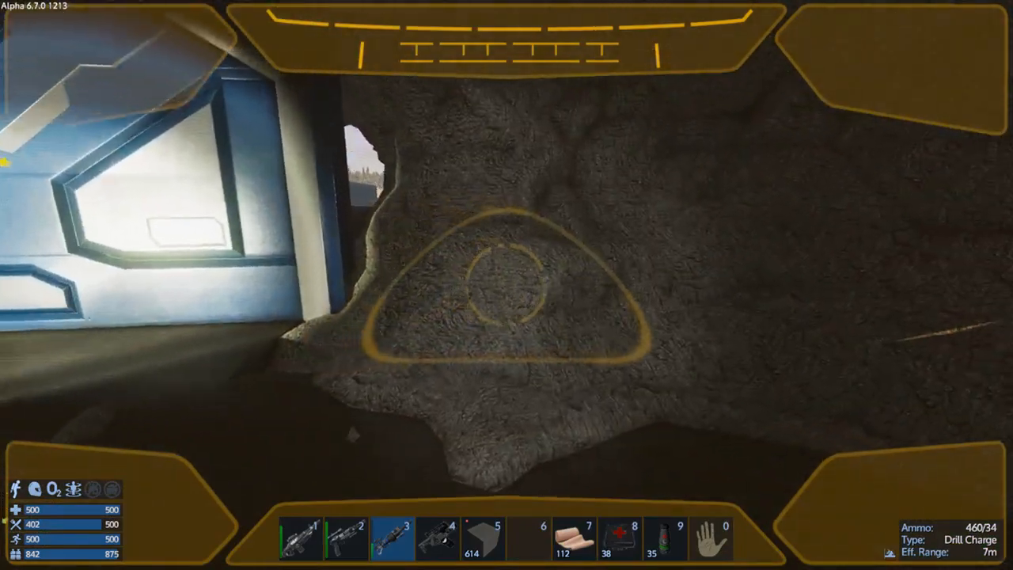
pyautogui.click(506, 285)
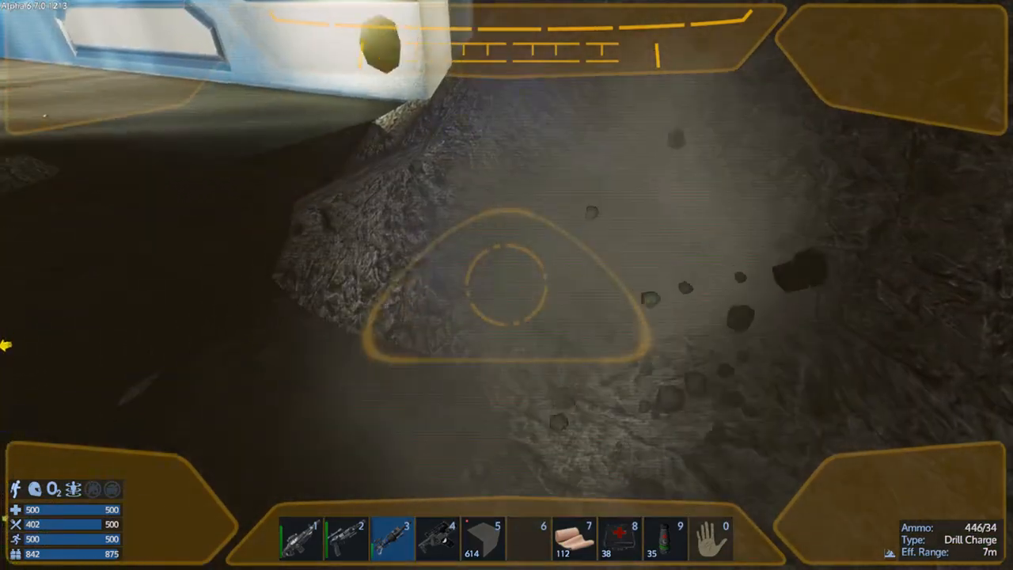
pyautogui.click(506, 285)
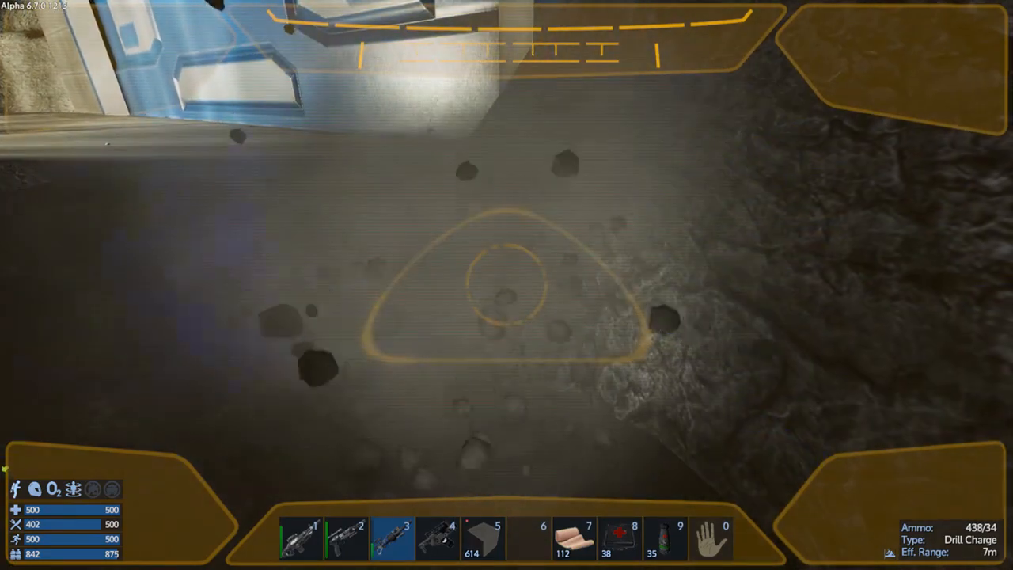
pyautogui.click(506, 285)
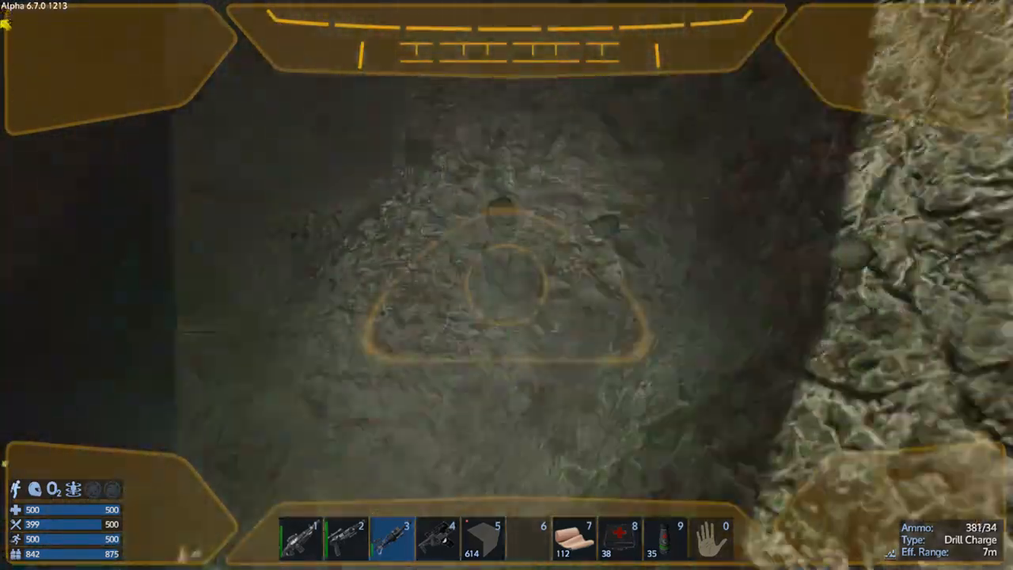
pyautogui.click(506, 285)
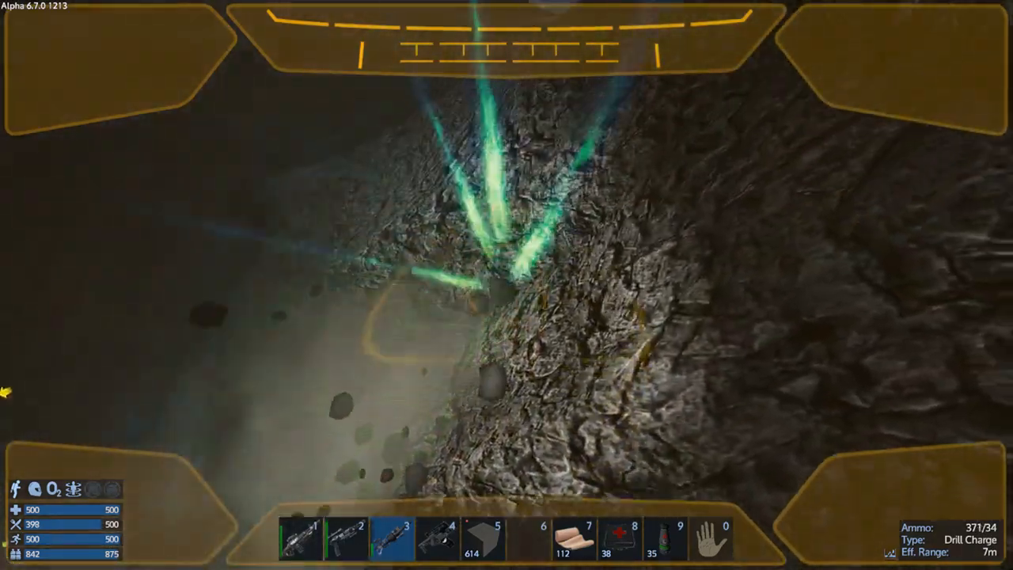
pyautogui.click(507, 285)
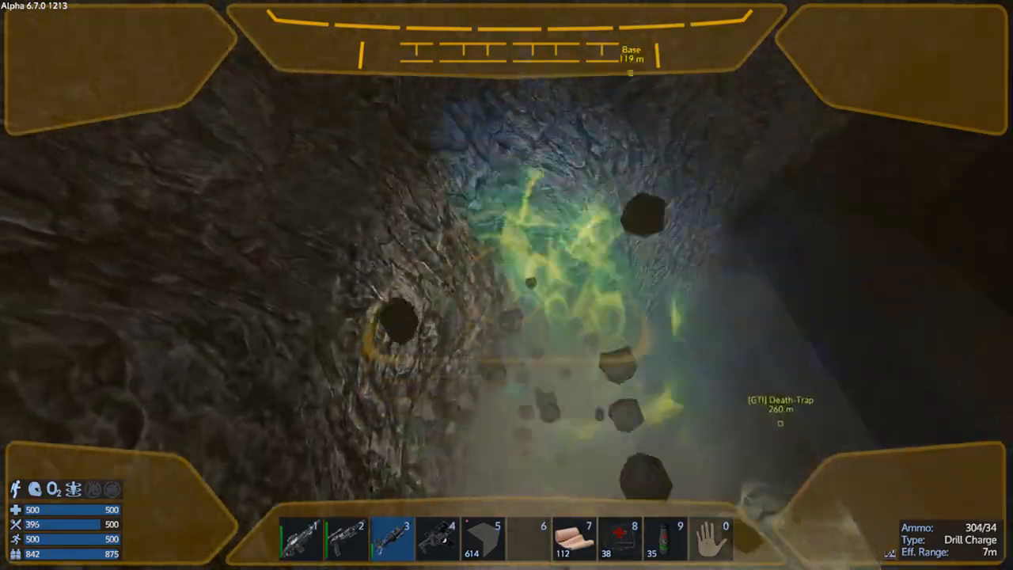
pyautogui.click(506, 285)
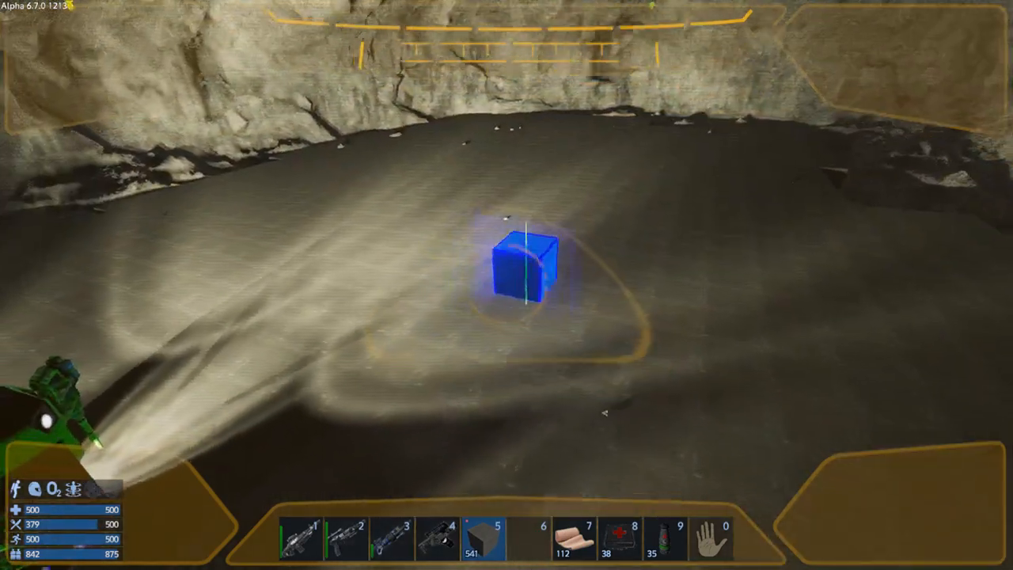
pyautogui.moveTo(506, 285)
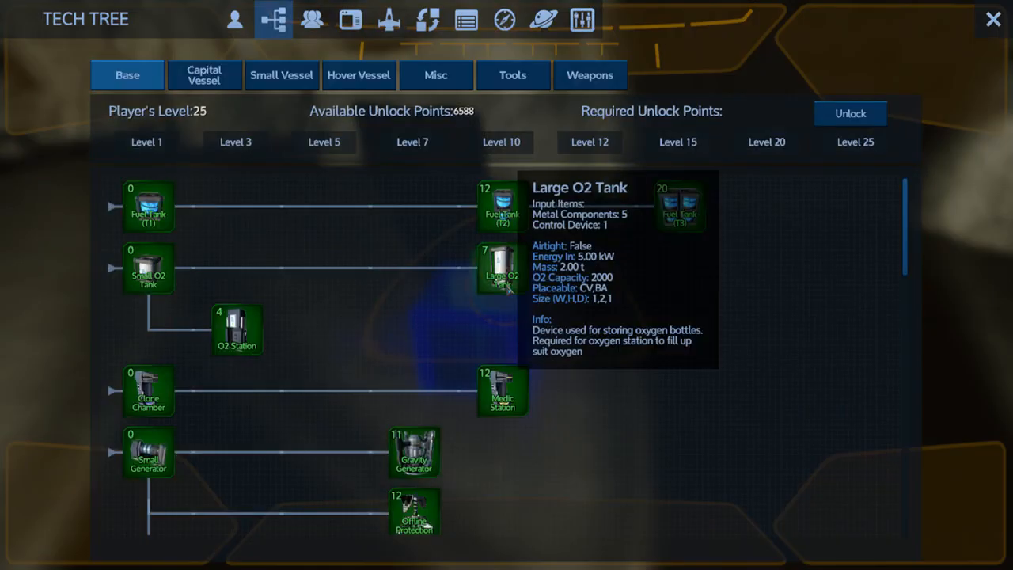
# Close the Tech Tree after reviewing the Large O2 Tank stats
pyautogui.click(991, 17)
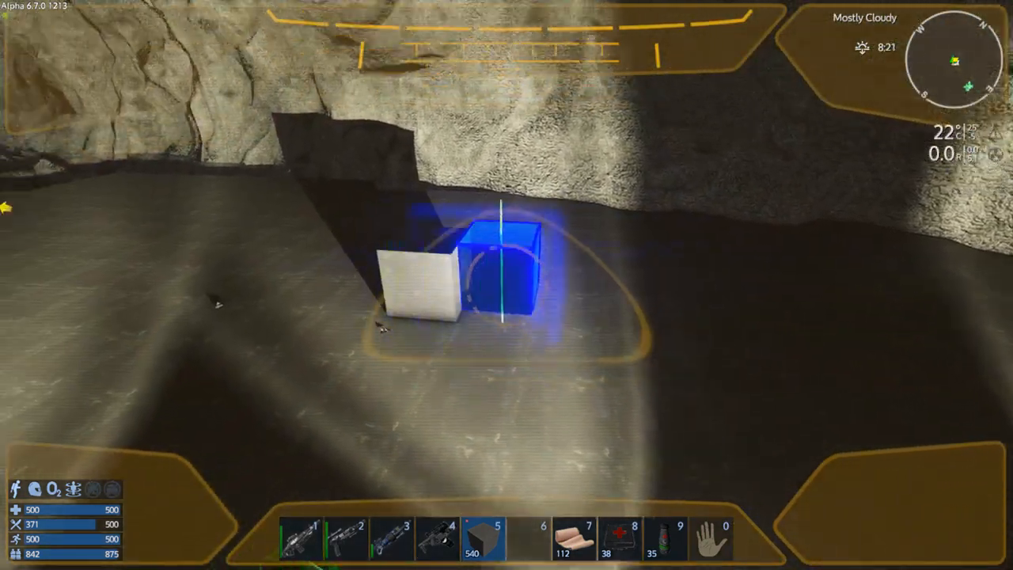
pyautogui.moveTo(506, 285)
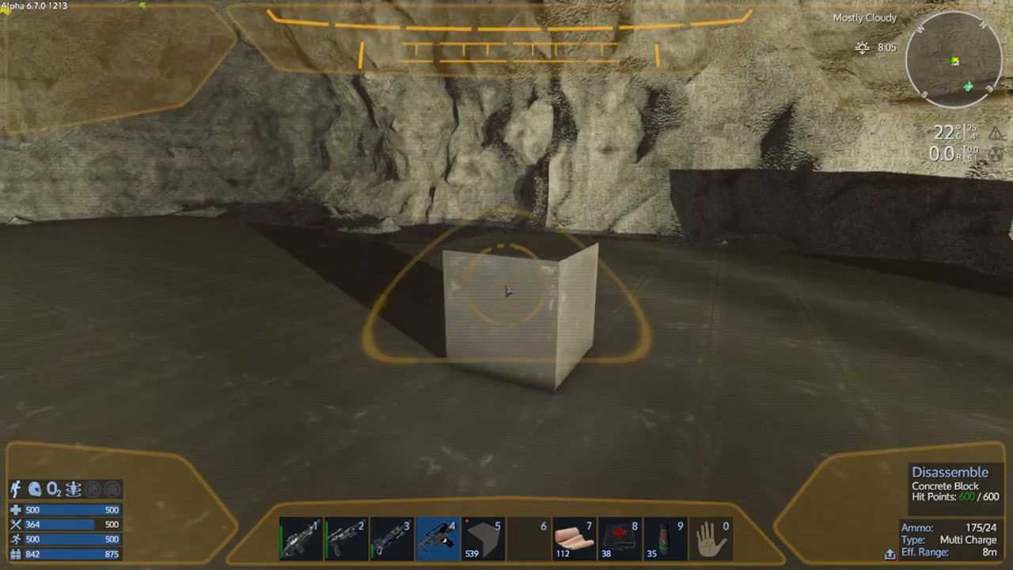
pyautogui.click(506, 293)
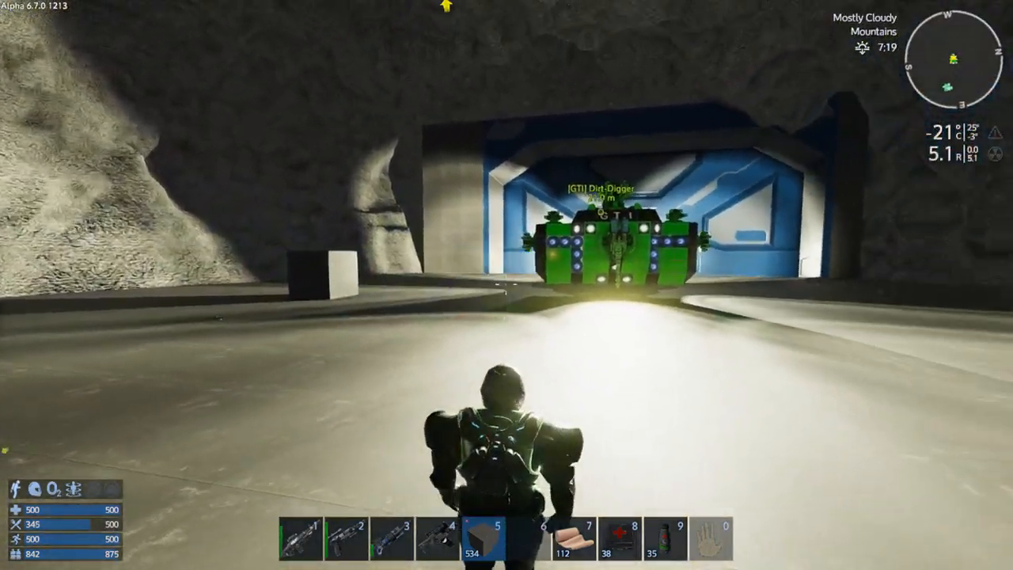
pyautogui.moveTo(506, 285)
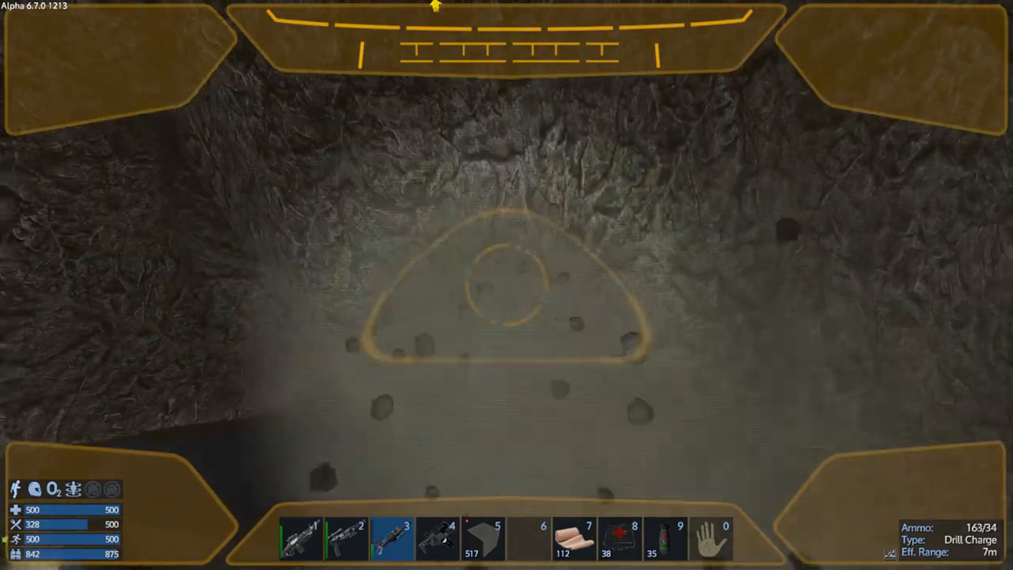
# Drill away the rock ceiling above the blue structure
pyautogui.click(507, 301)
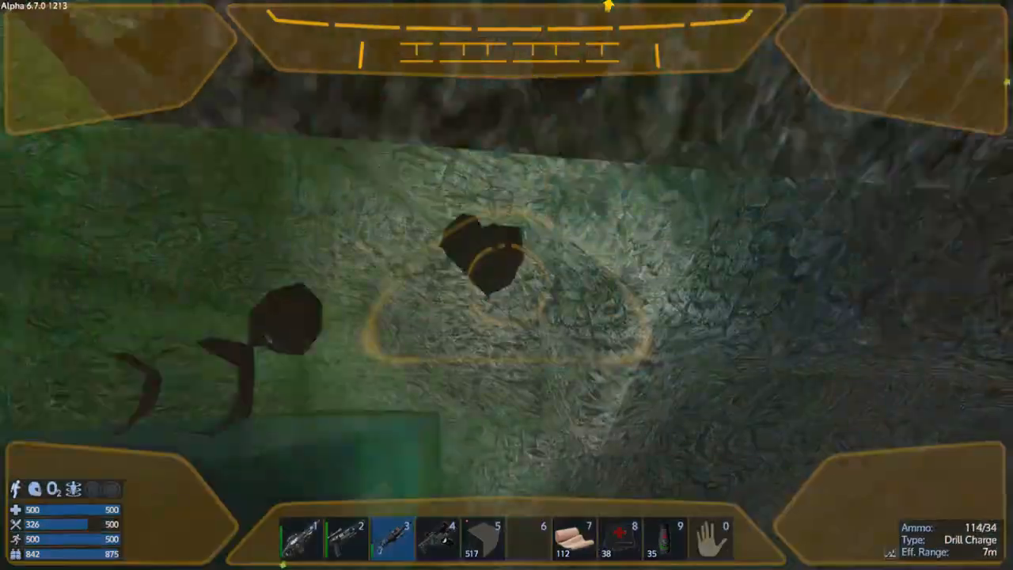
pyautogui.click(506, 285)
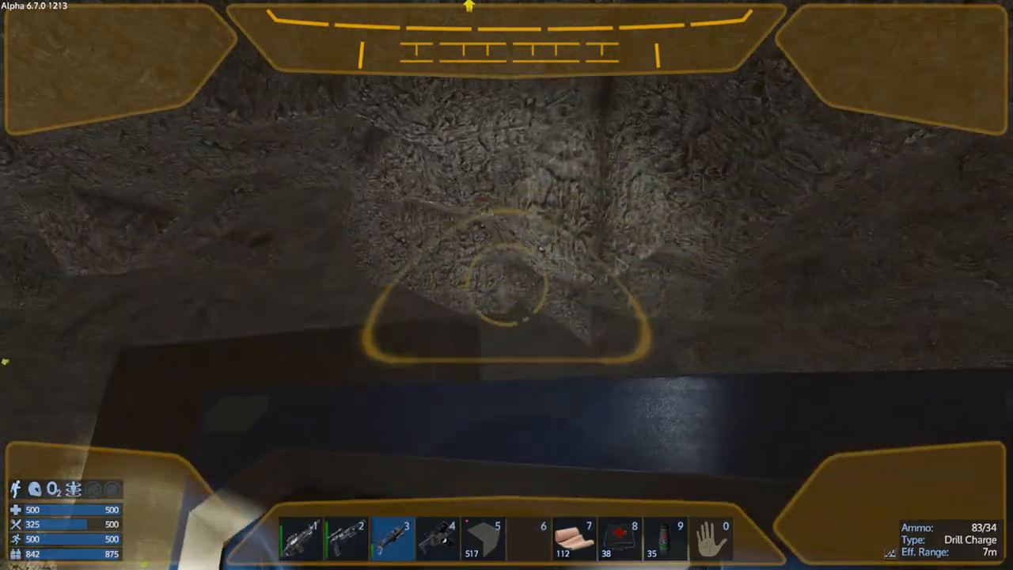
pyautogui.click(507, 285)
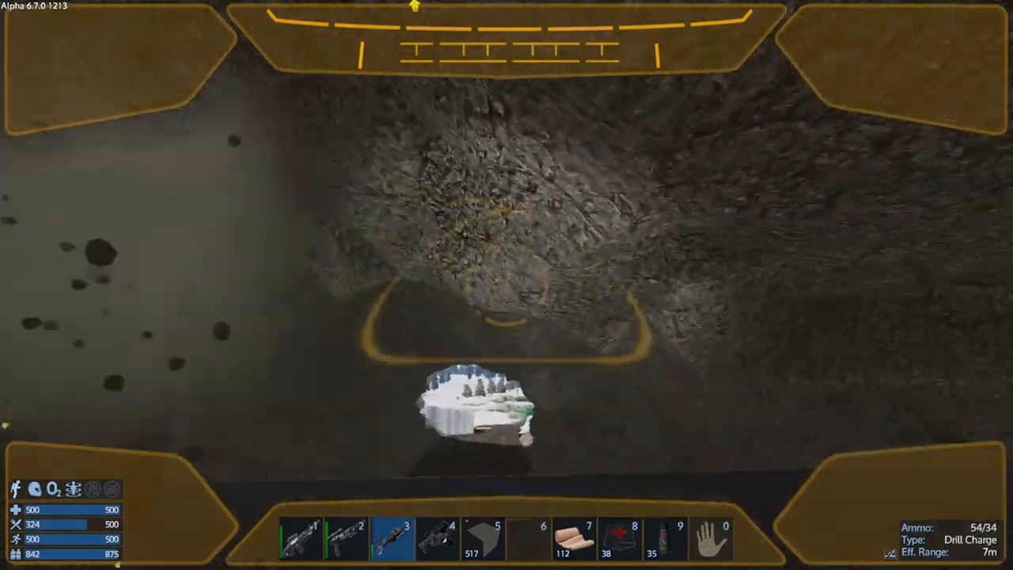
pyautogui.click(507, 301)
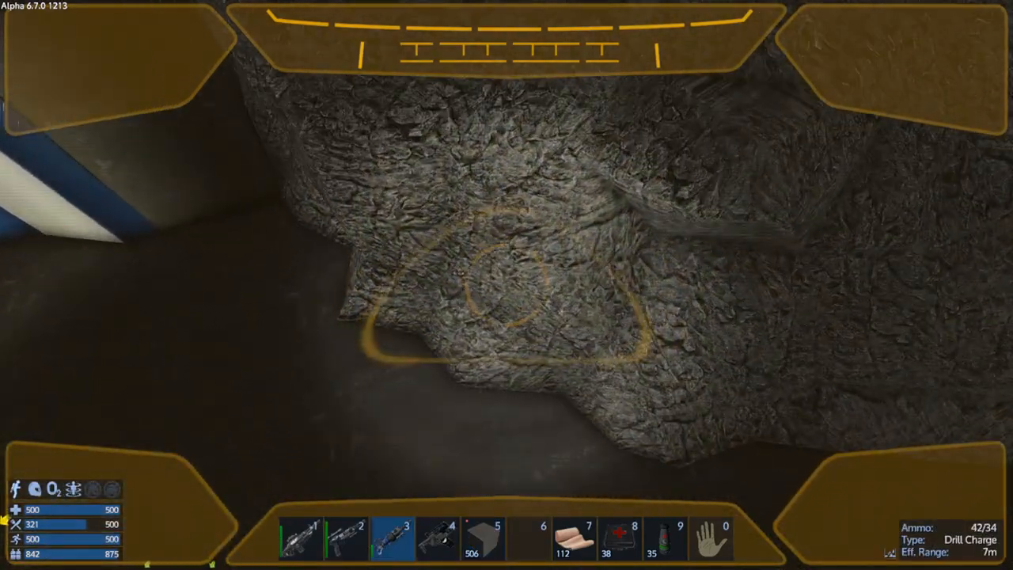
# Carve out the rock walls beside the garage to widen the cavern
pyautogui.click(506, 285)
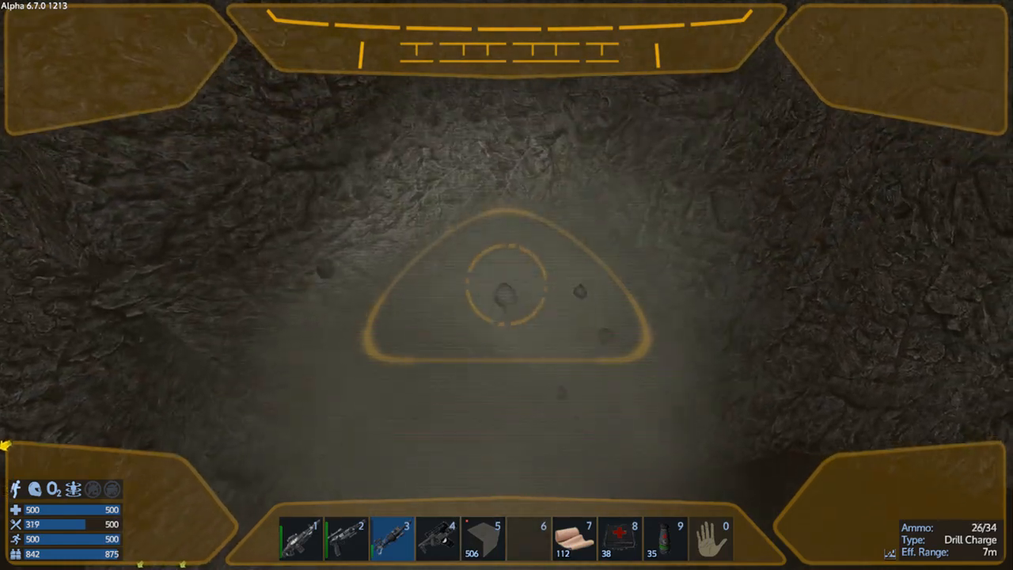
pyautogui.click(506, 285)
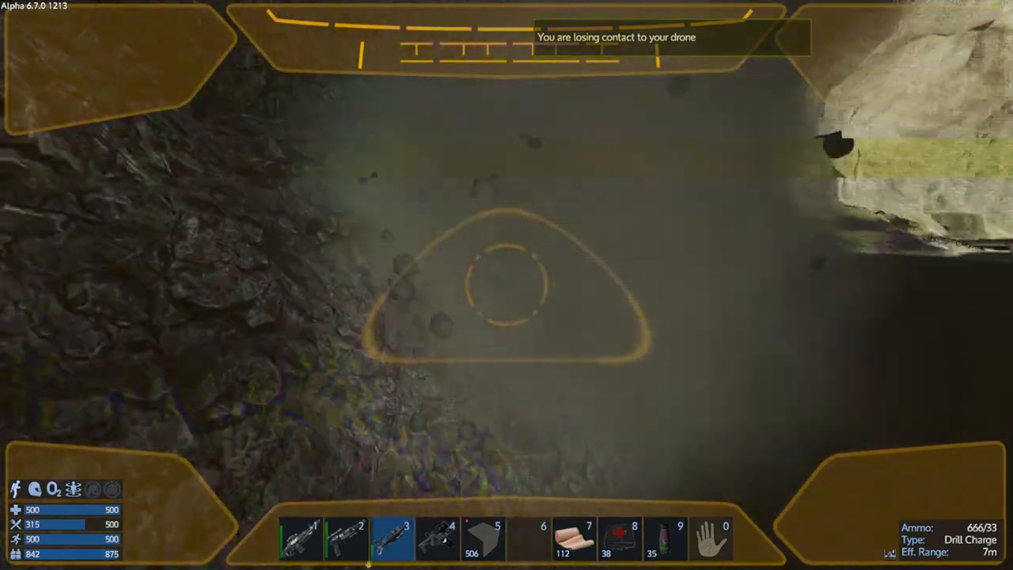
pyautogui.click(506, 285)
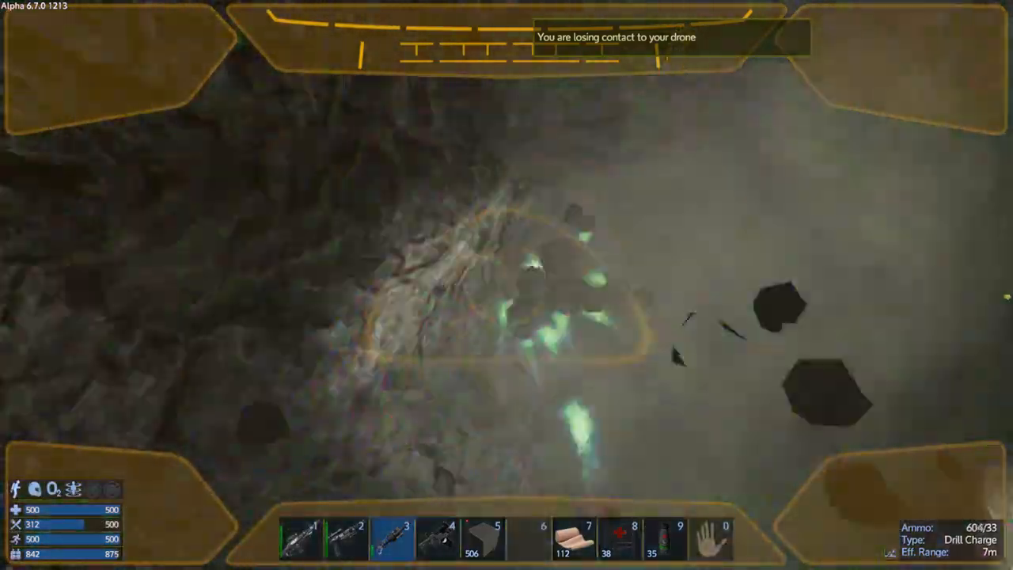
pyautogui.click(507, 285)
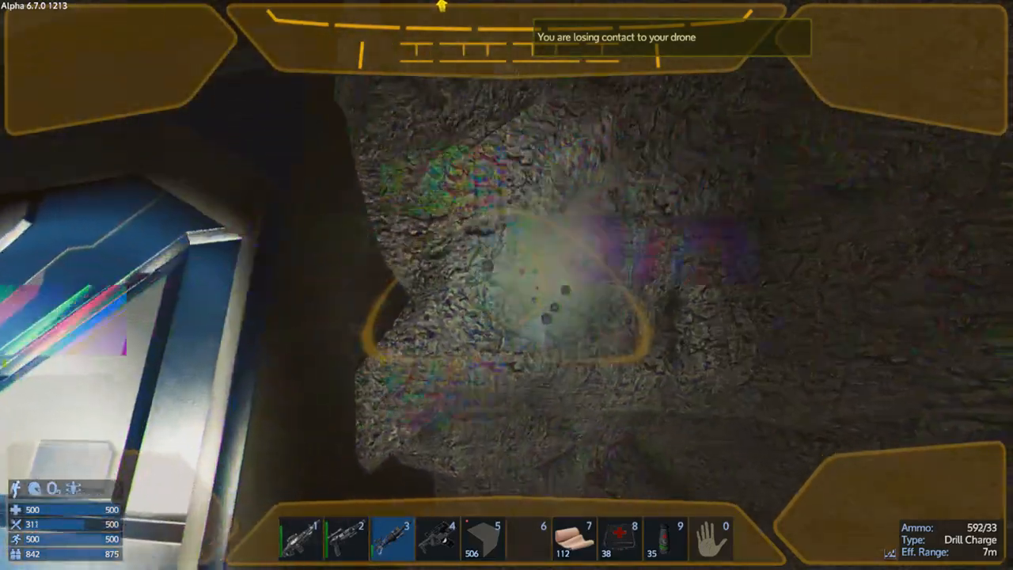
# Blast rock from the wall beside the tank, the ceiling and the remaining wall
pyautogui.click(507, 285)
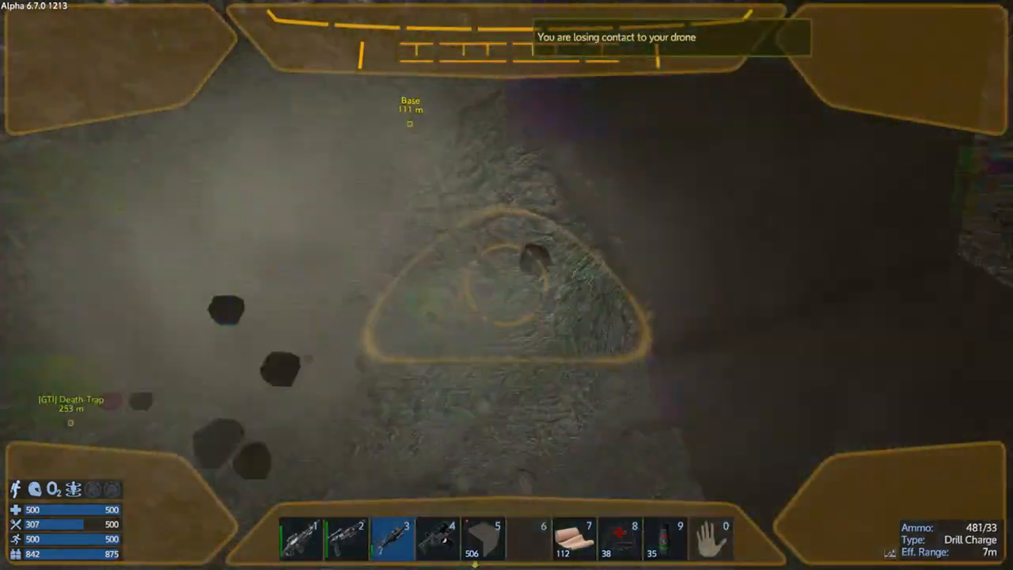
pyautogui.click(502, 285)
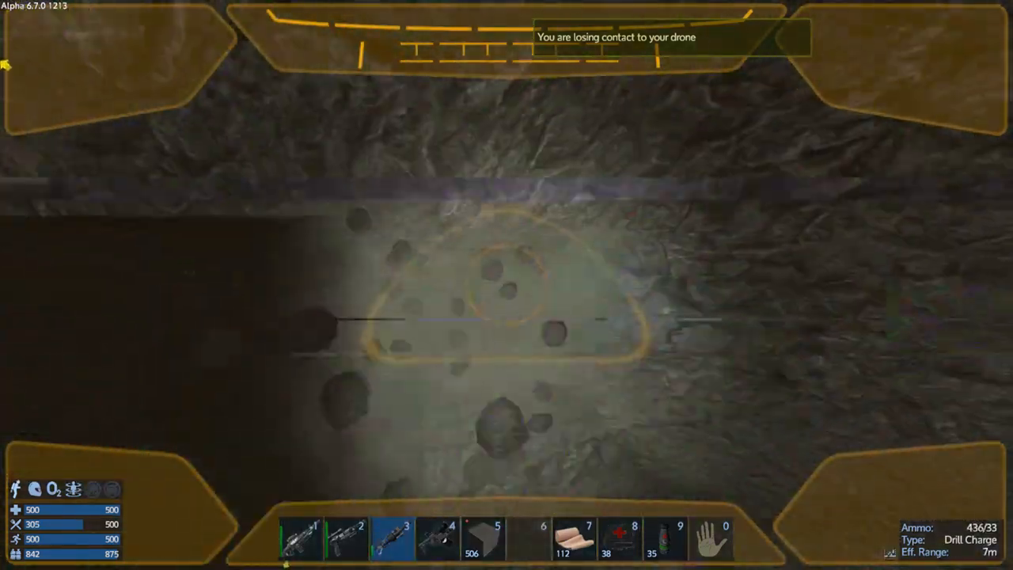
pyautogui.click(506, 325)
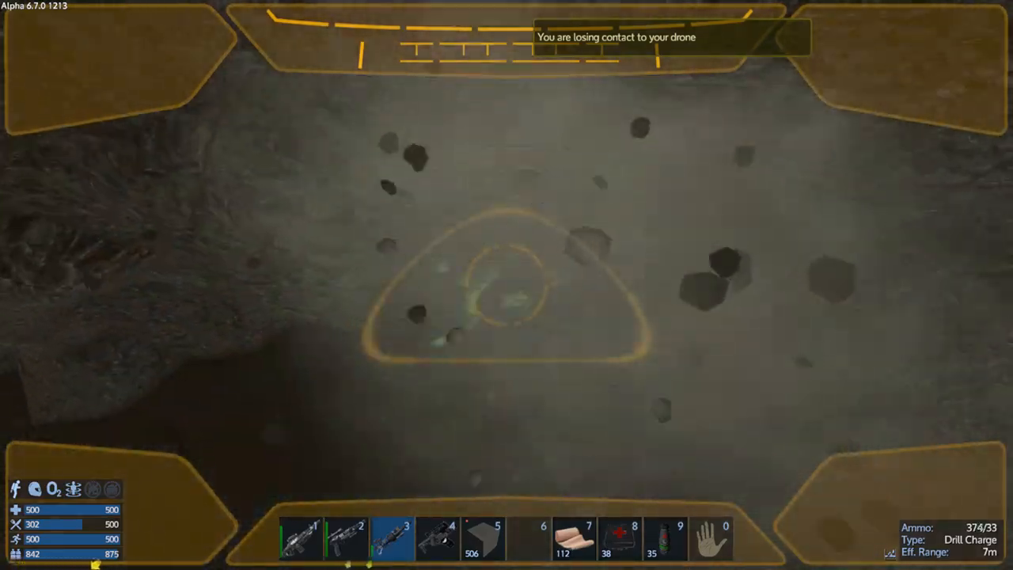
pyautogui.click(506, 285)
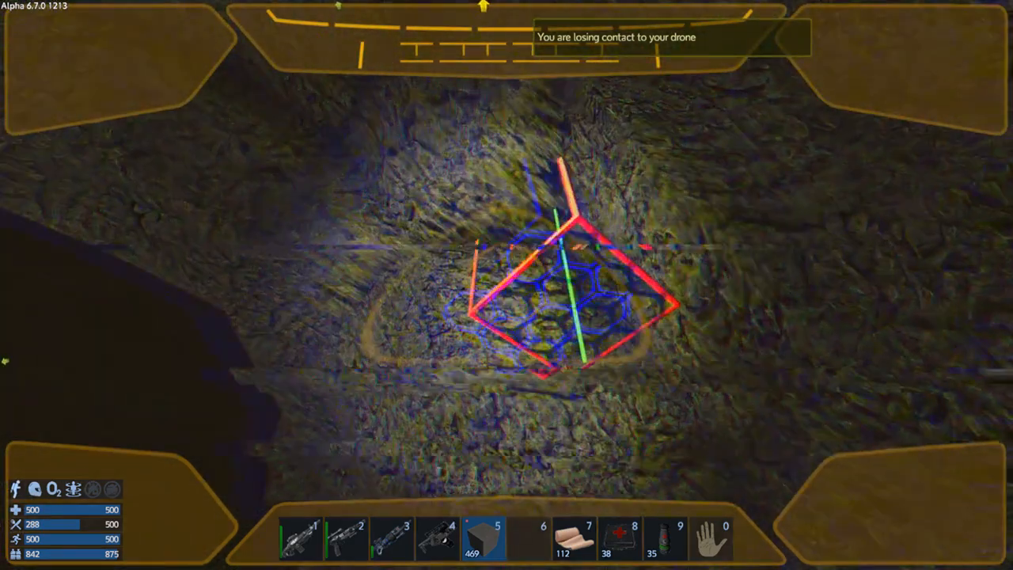
# Equip the Drill Charge and blast the overhead rock near the hangar door
pyautogui.press('3')
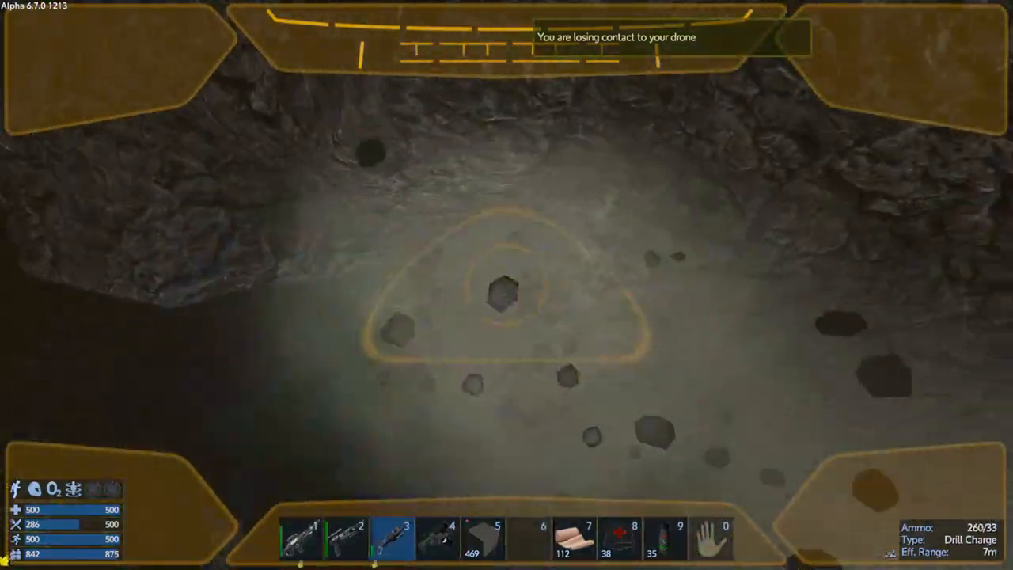
pyautogui.click(507, 301)
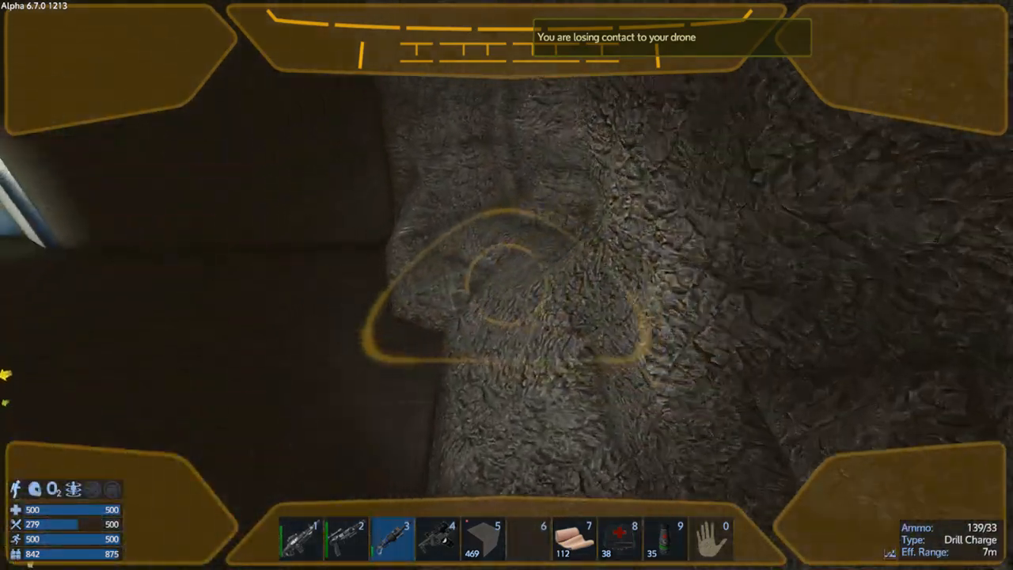
# Drill away rock beside the structure, in the ceiling and from the cave wall
pyautogui.click(506, 285)
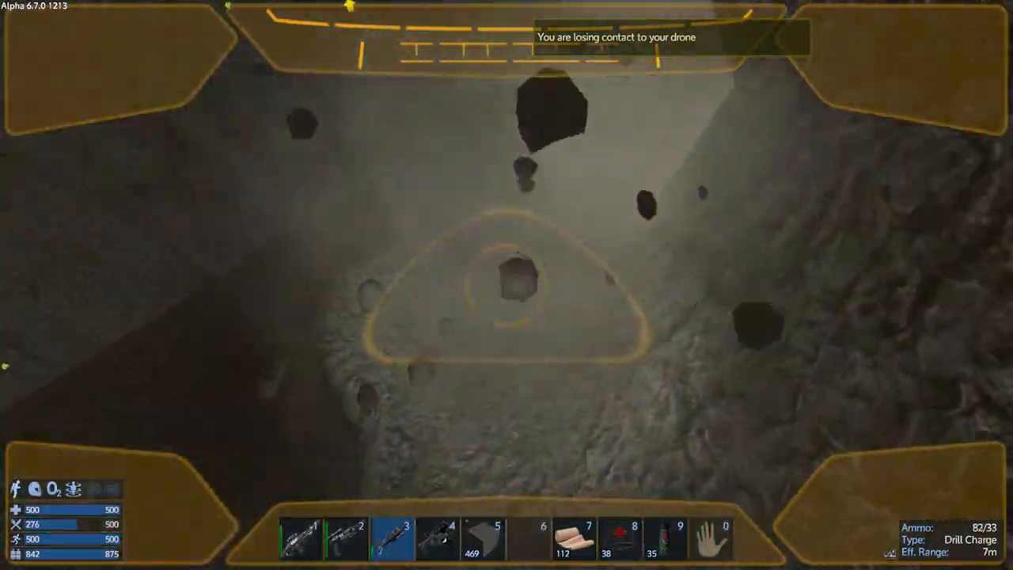
pyautogui.click(507, 285)
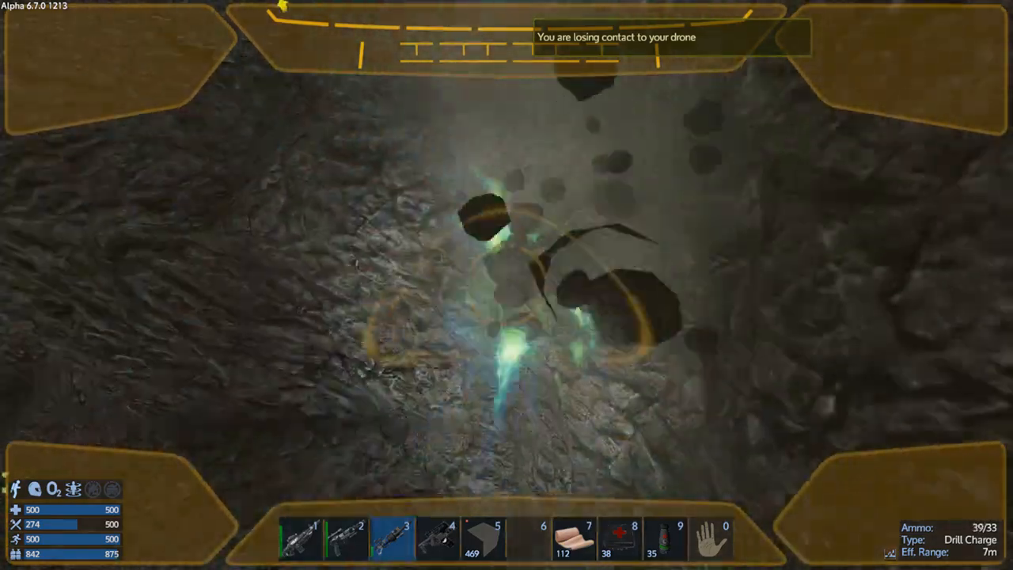
pyautogui.click(506, 285)
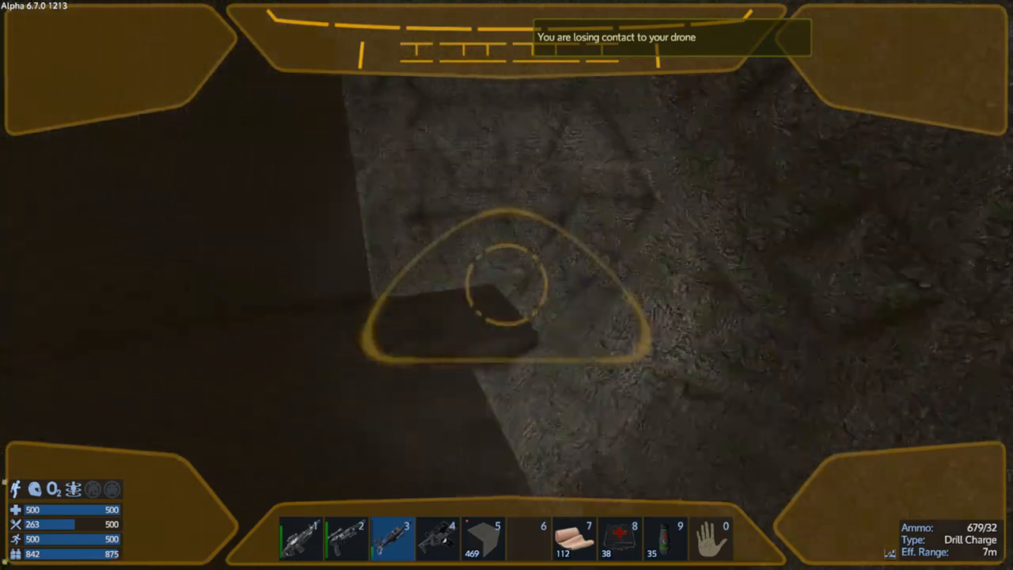
pyautogui.moveTo(506, 284)
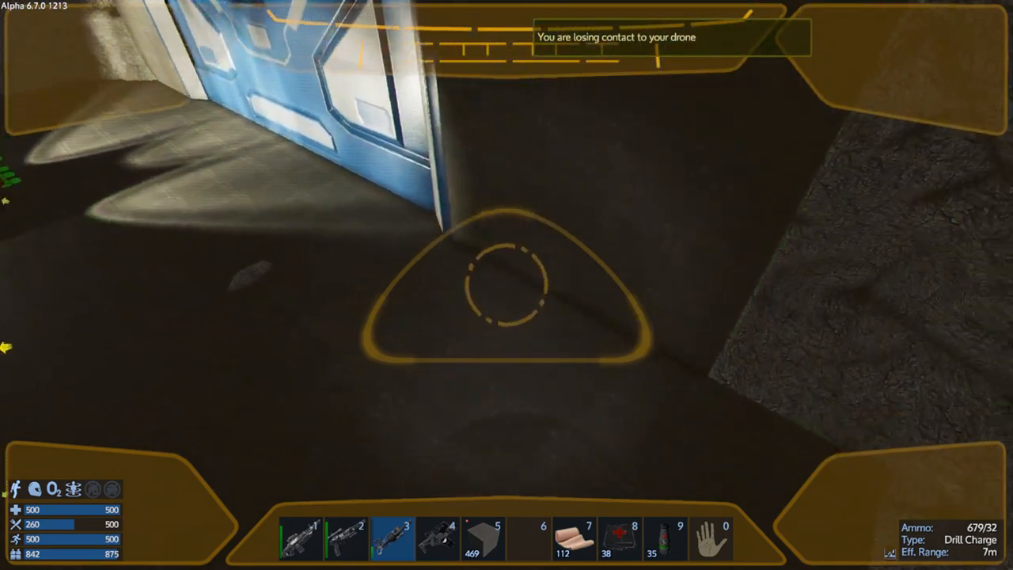
pyautogui.moveTo(506, 285)
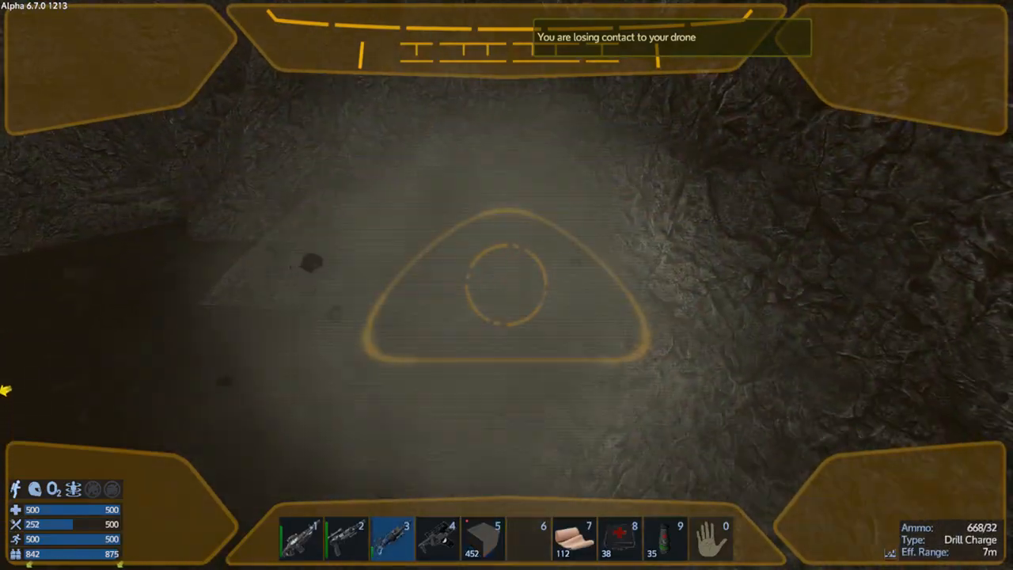
# Fire the drill repeatedly into the rock face to break off chunks of cavern wall
pyautogui.click(507, 285)
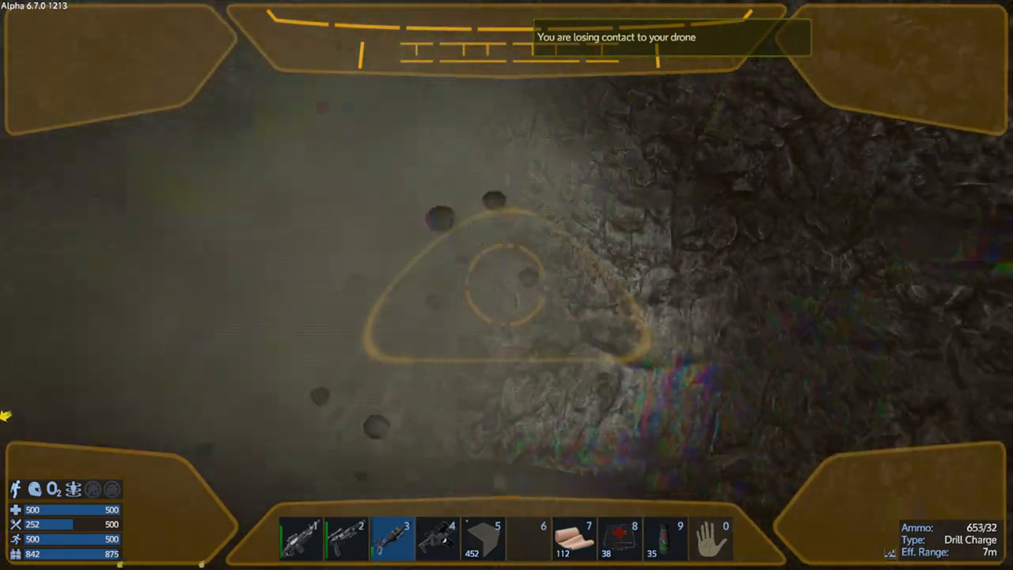
pyautogui.click(506, 293)
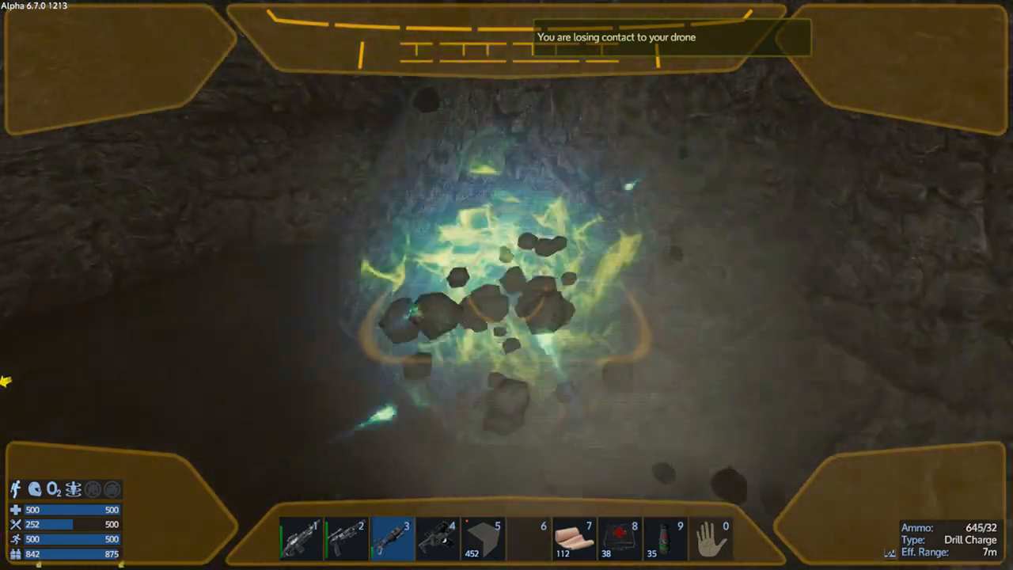
pyautogui.click(506, 285)
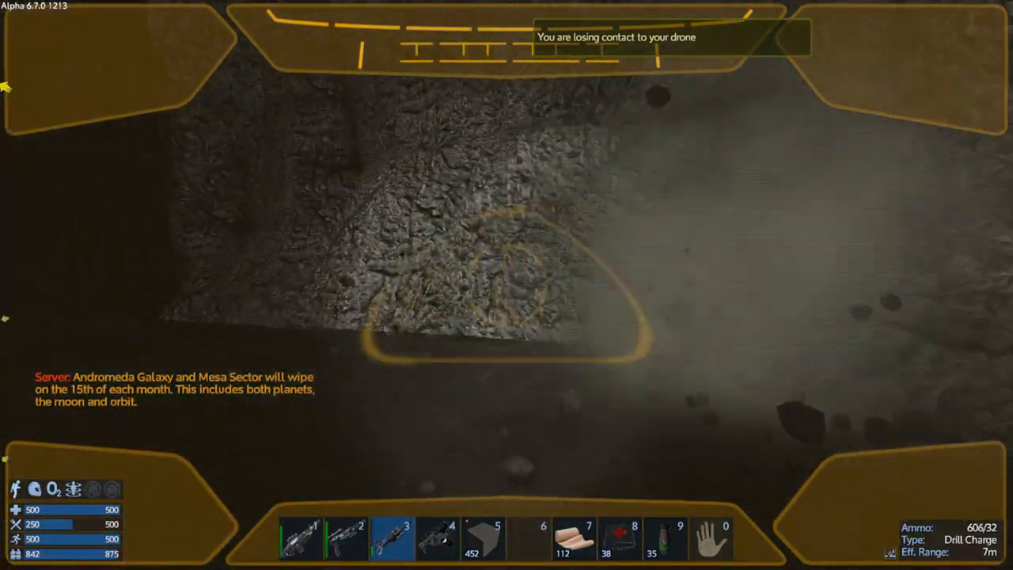
pyautogui.click(507, 285)
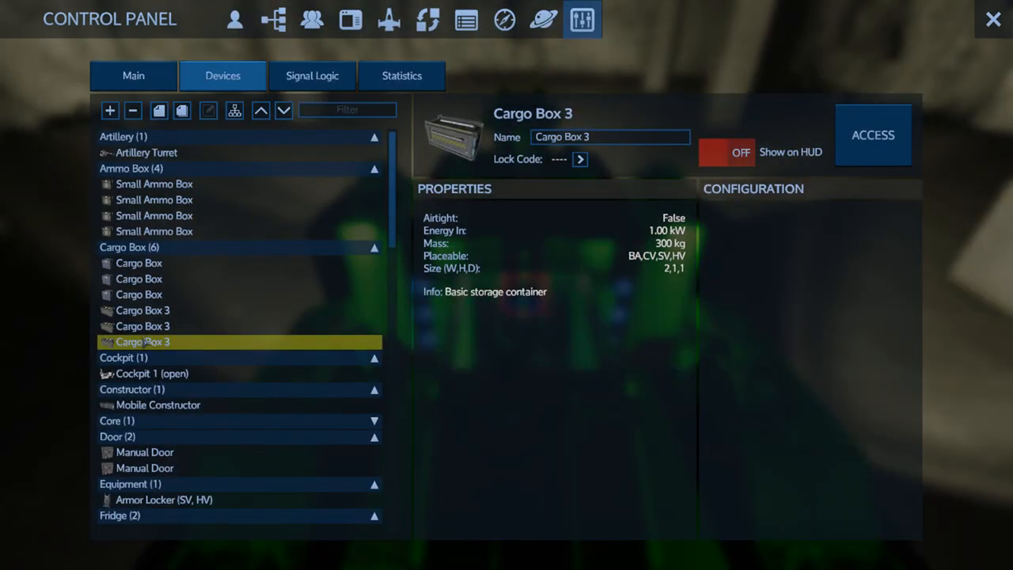
# Access Cargo Box 3 from the tank's device list to view its stored blocks
pyautogui.click(872, 134)
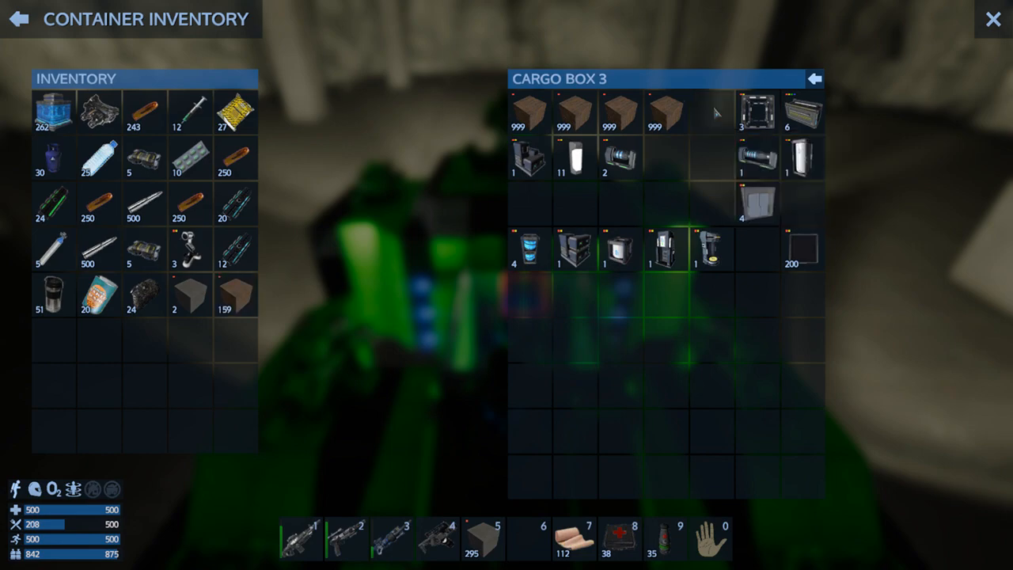
pyautogui.moveTo(322, 334)
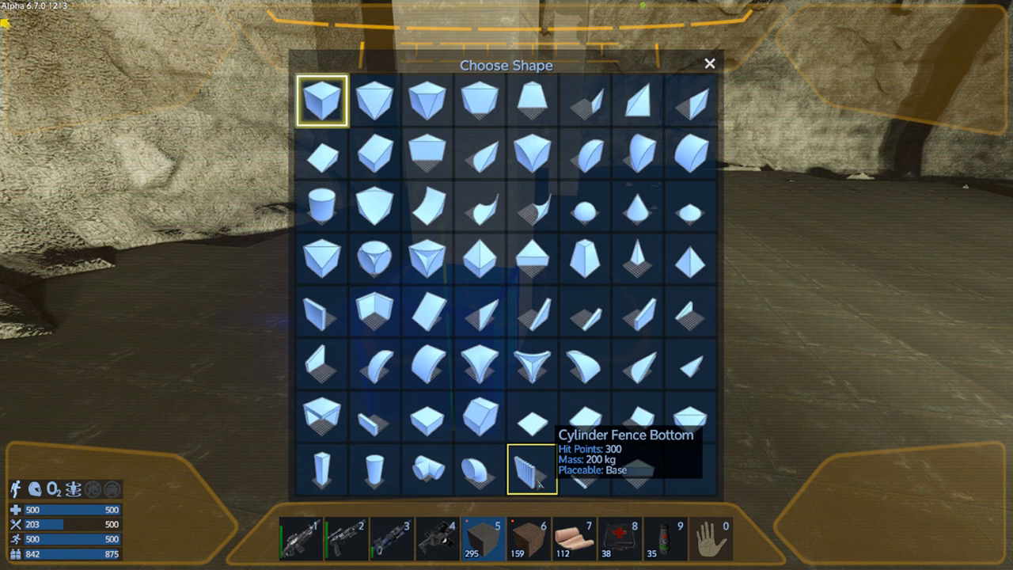
pyautogui.moveTo(370, 311)
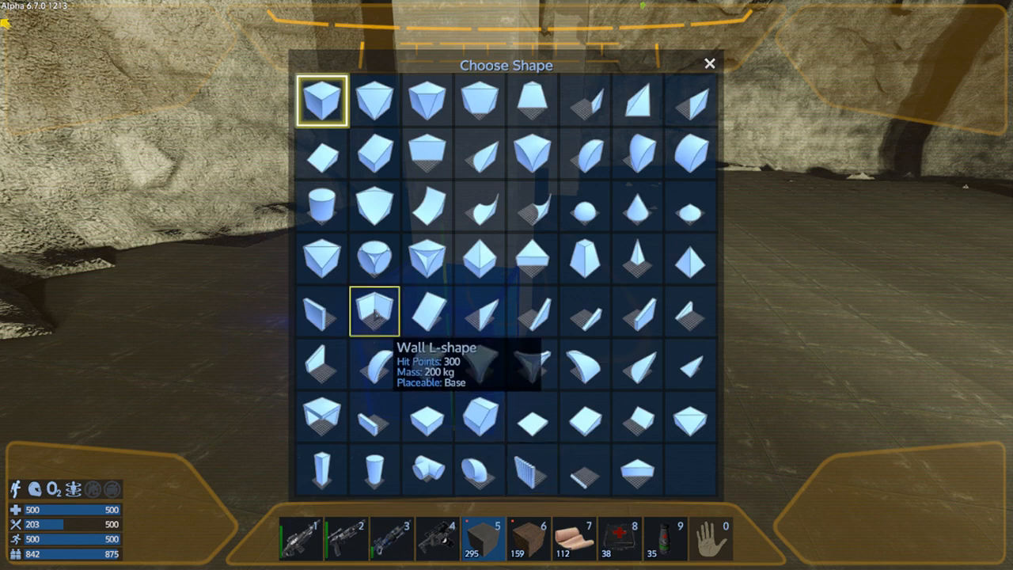
# Choose the flat wall shape for the wood block
pyautogui.click(319, 313)
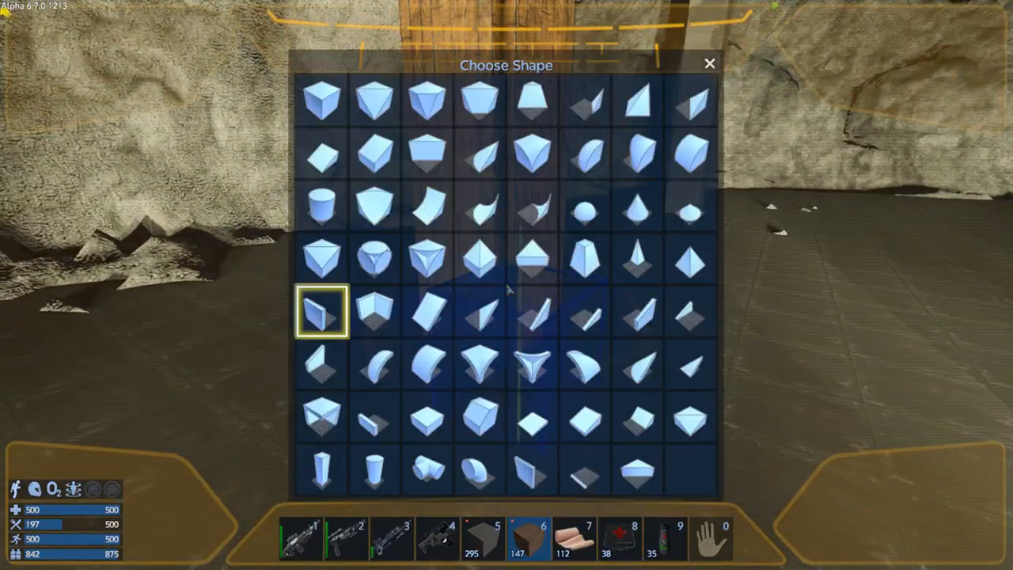
pyautogui.moveTo(369, 469)
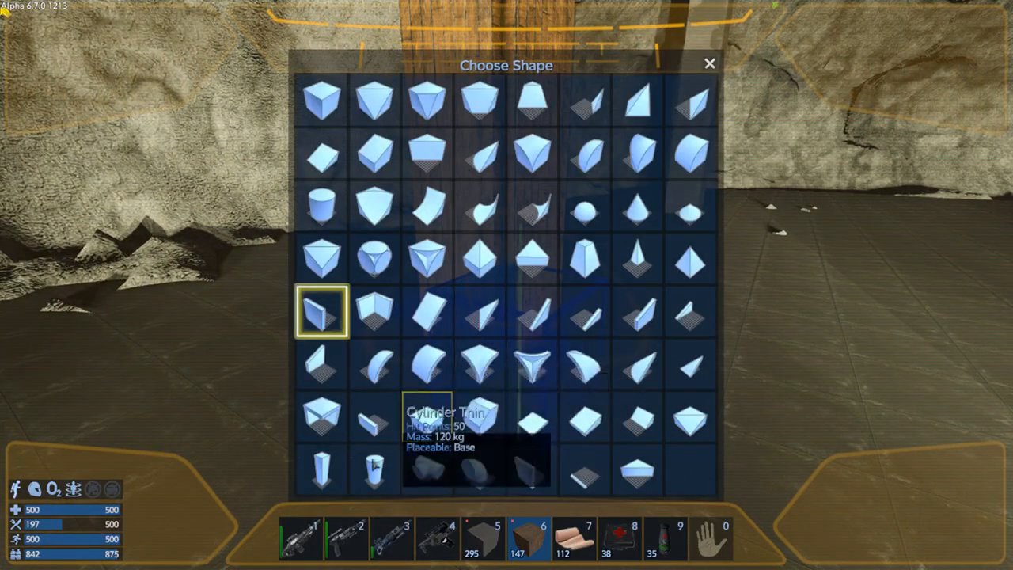
pyautogui.click(711, 61)
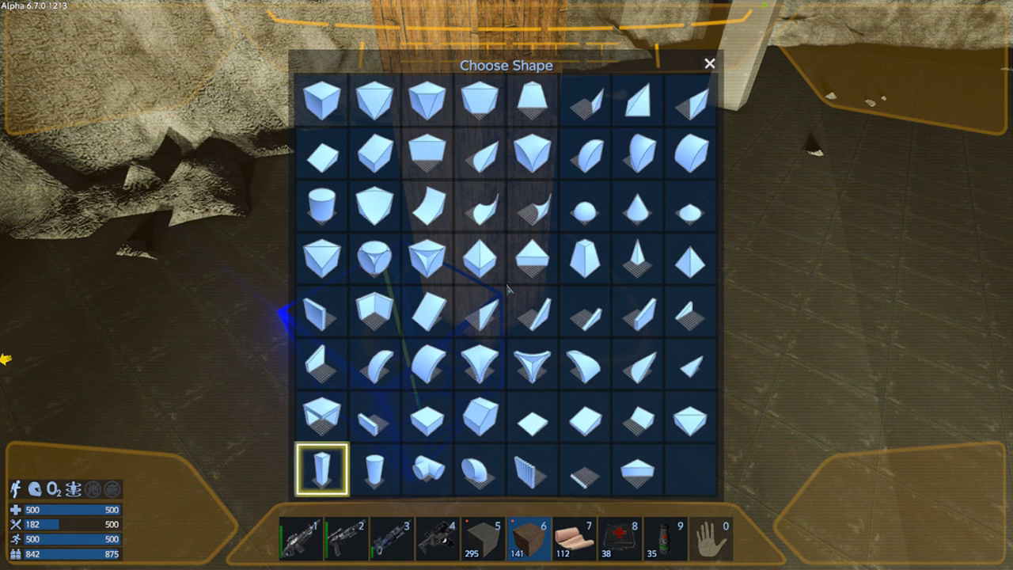
pyautogui.moveTo(724, 97)
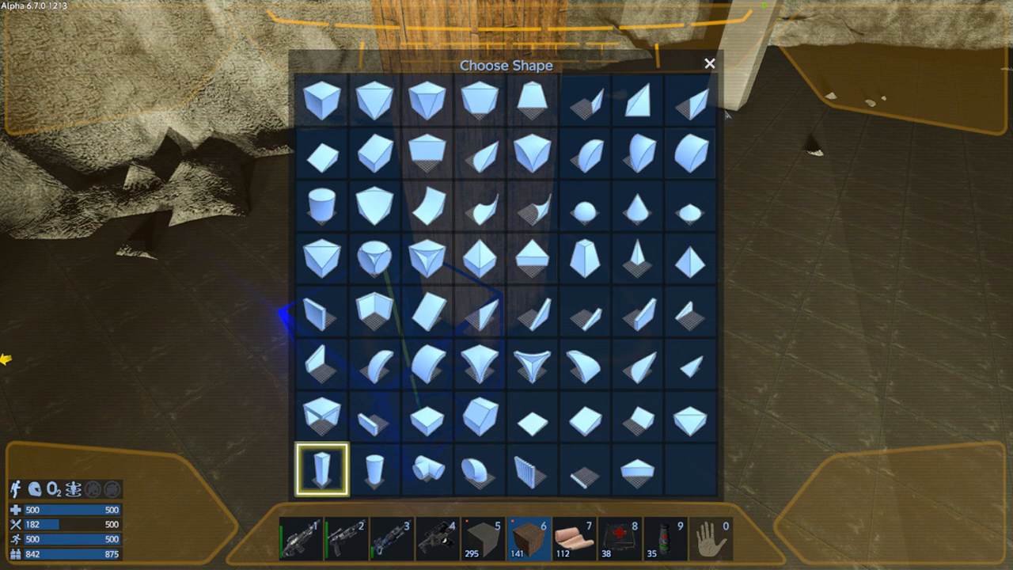
pyautogui.moveTo(687, 157)
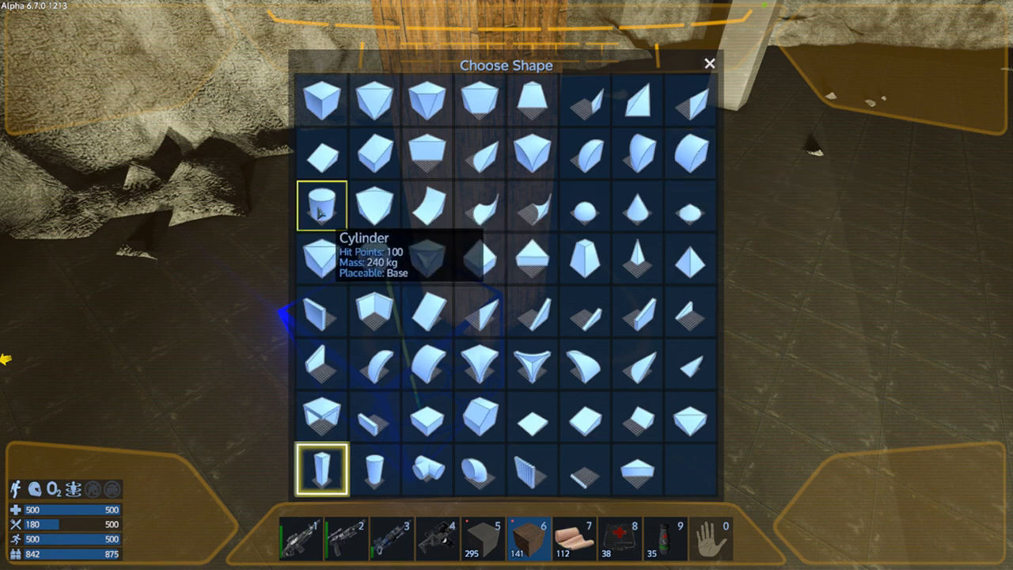
pyautogui.moveTo(686, 163)
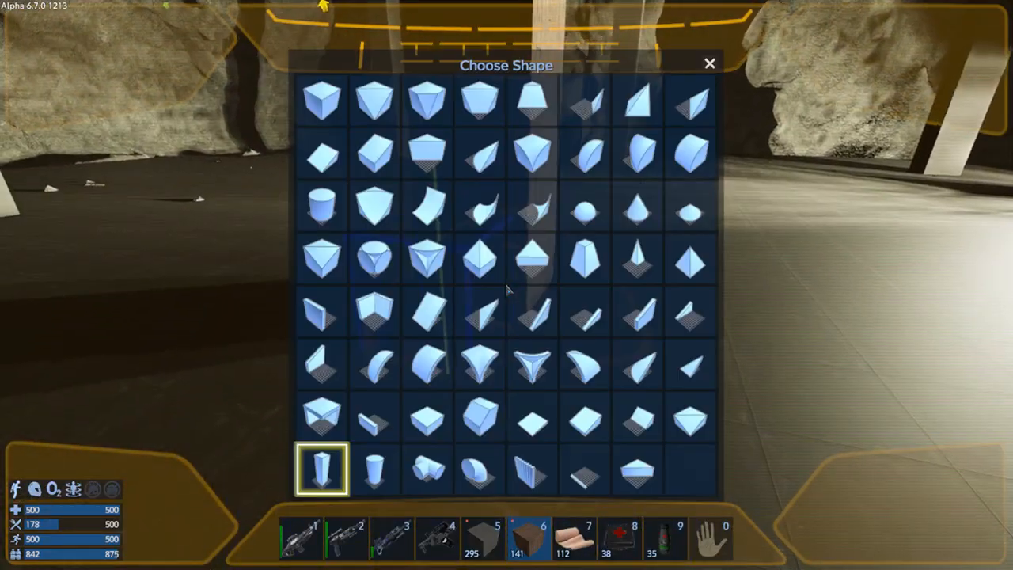
pyautogui.moveTo(528, 477)
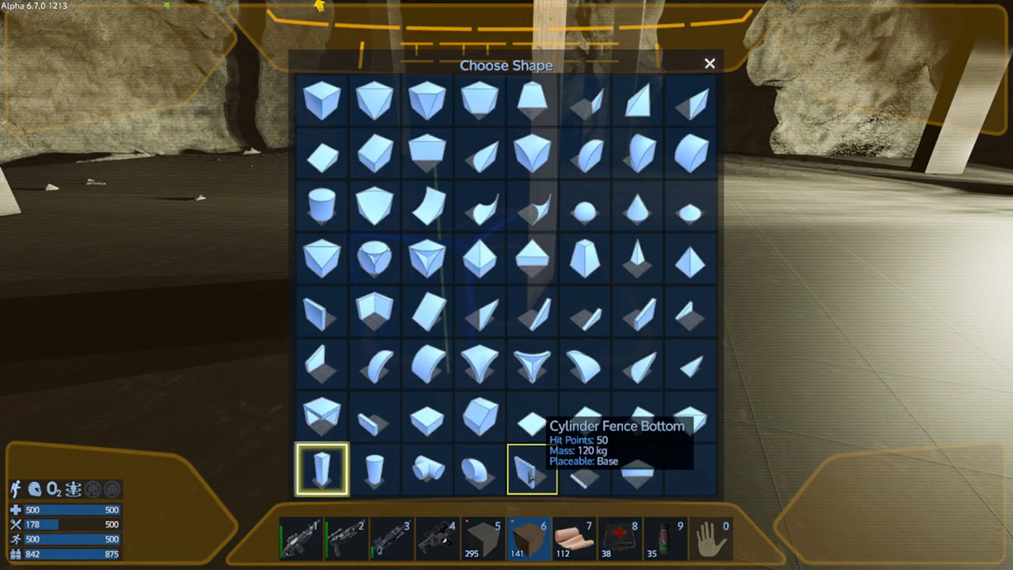
# Select the Cylinder Fence Bottom shape for the wood block
pyautogui.click(531, 470)
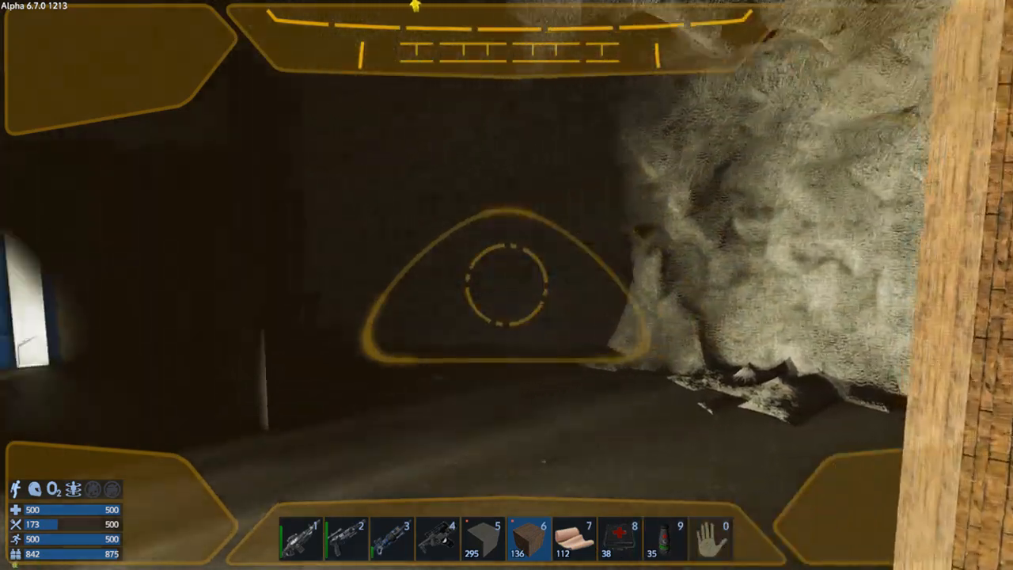
pyautogui.moveTo(506, 285)
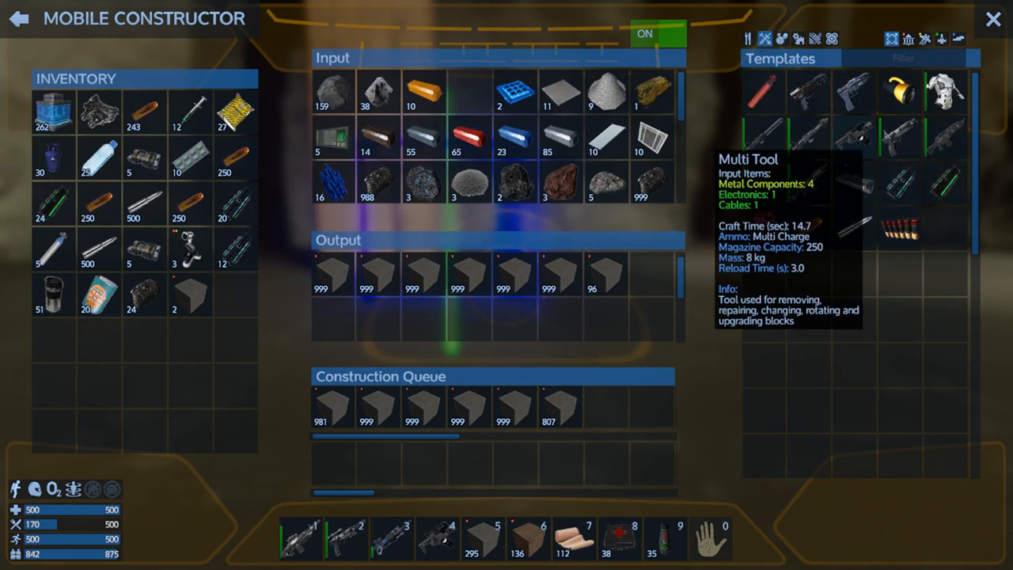
pyautogui.moveTo(811, 91)
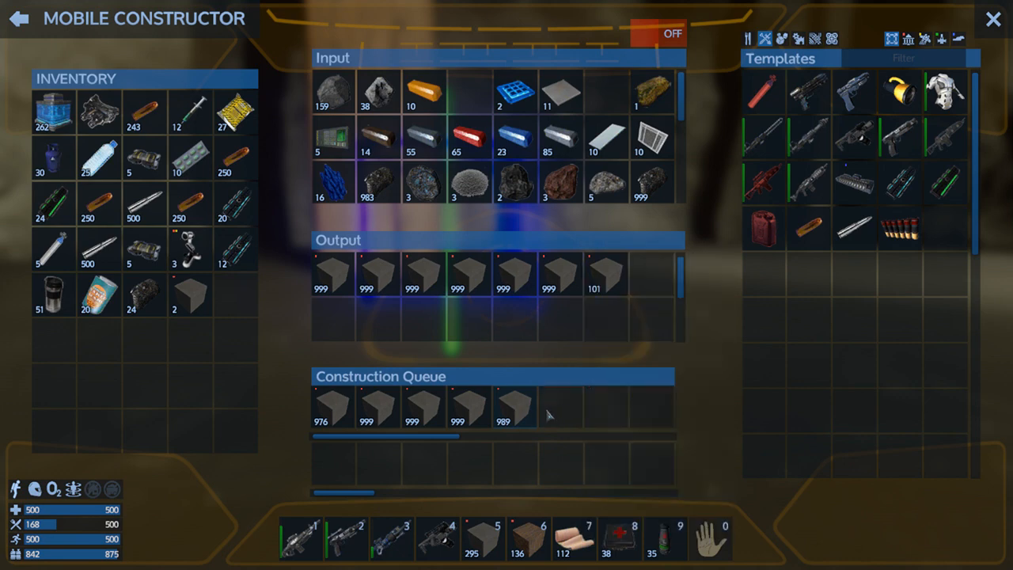
pyautogui.moveTo(511, 412)
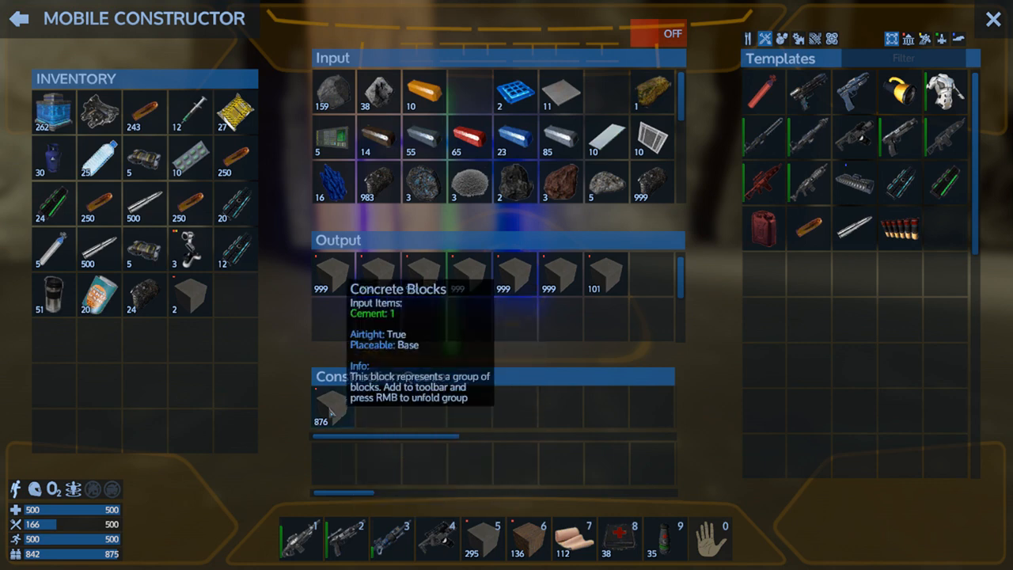
pyautogui.moveTo(331, 411)
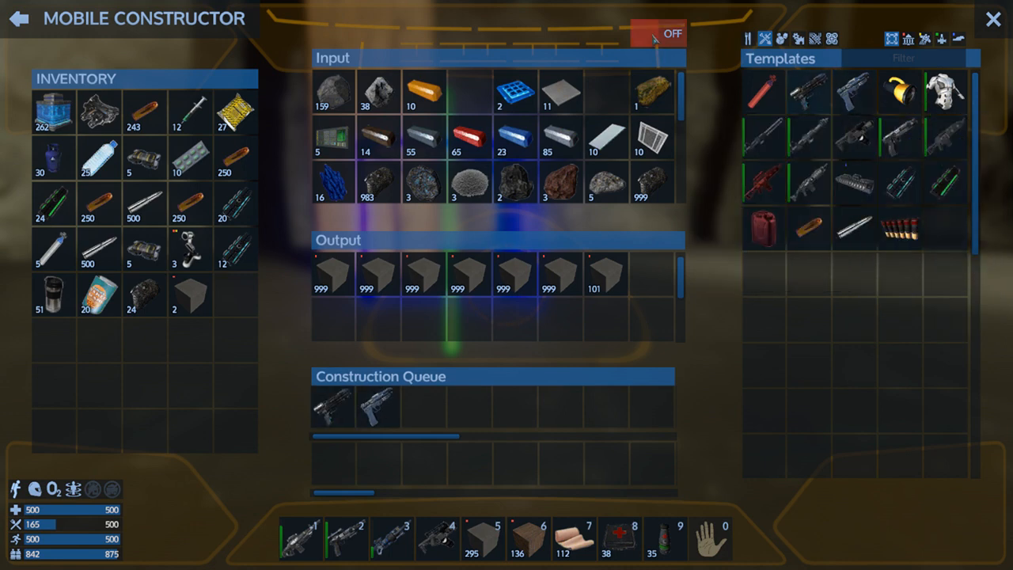
# Switch the Mobile Constructor ON and close its window
pyautogui.click(657, 33)
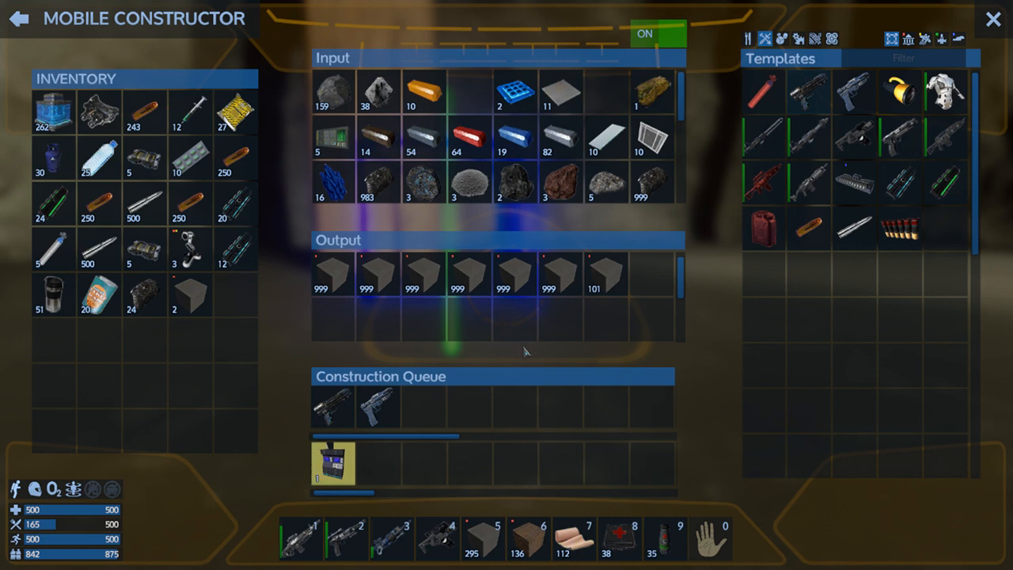
pyautogui.click(235, 21)
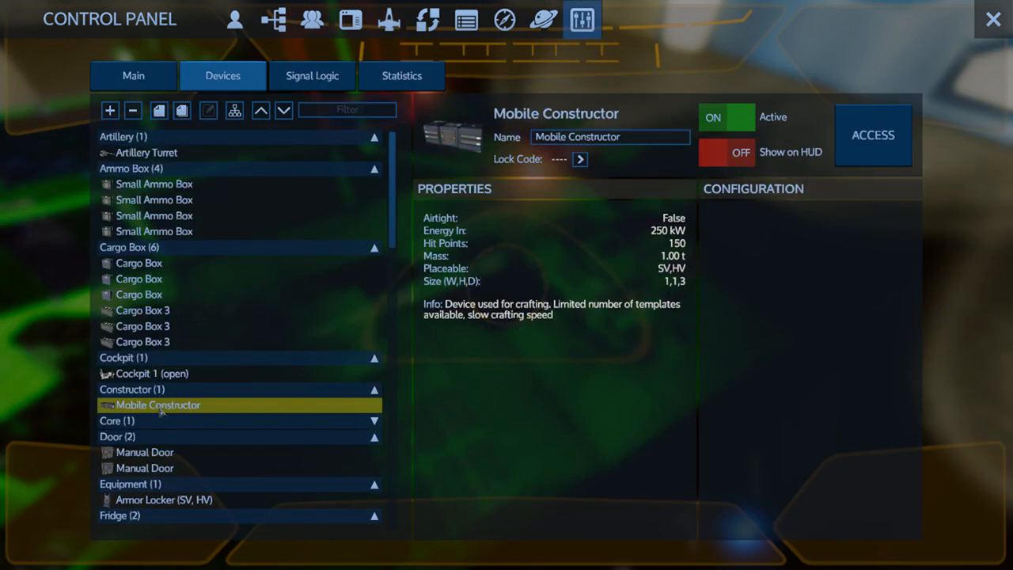
# Select the Mobile Constructor in the Devices list to show its details
pyautogui.click(872, 135)
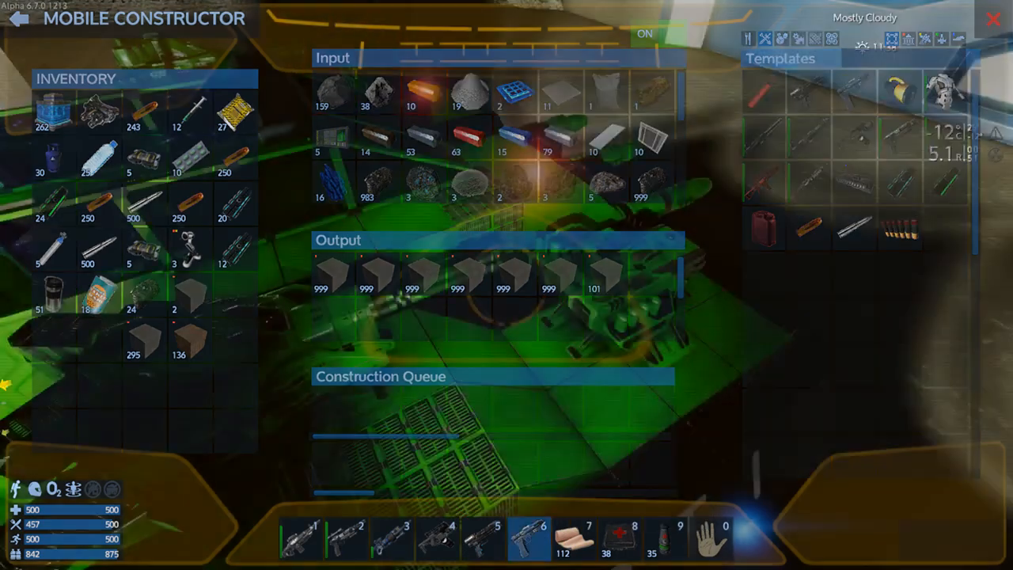
# Exit the Mobile Constructor screen
pyautogui.press('Escape')
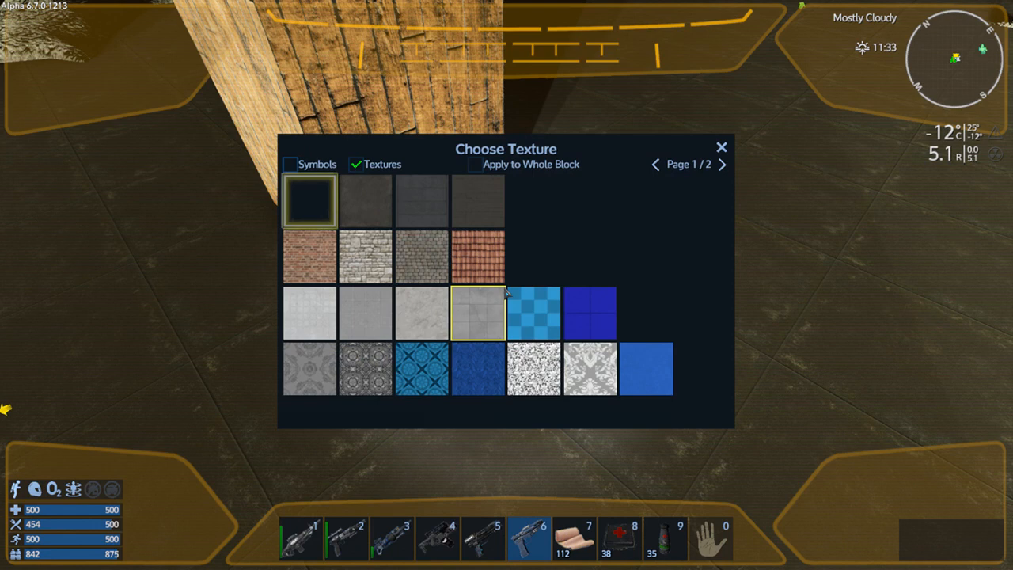
# Try cobblestone and red roof tiles, then pick the white fitted-stone texture
pyautogui.click(418, 257)
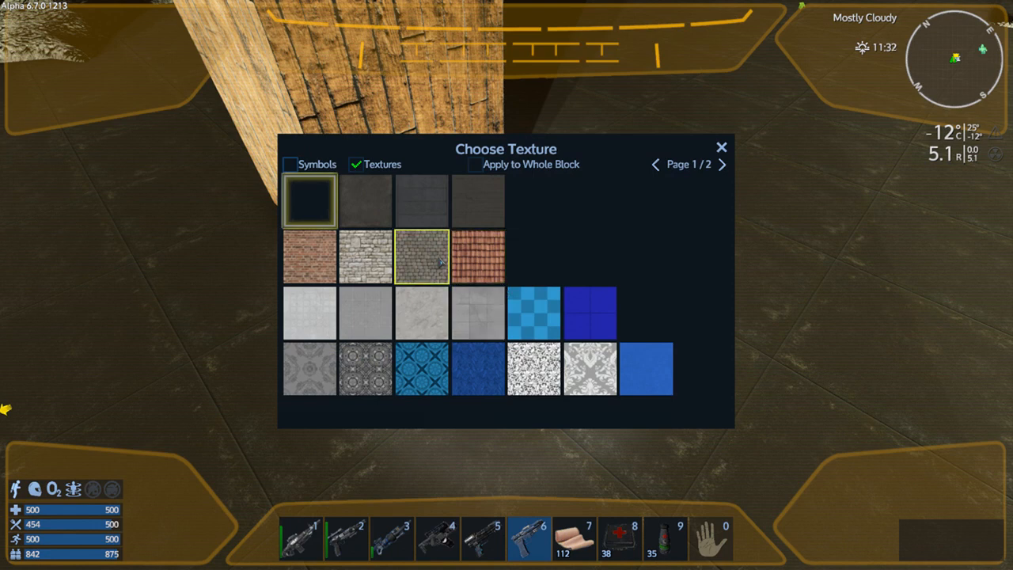
pyautogui.click(366, 265)
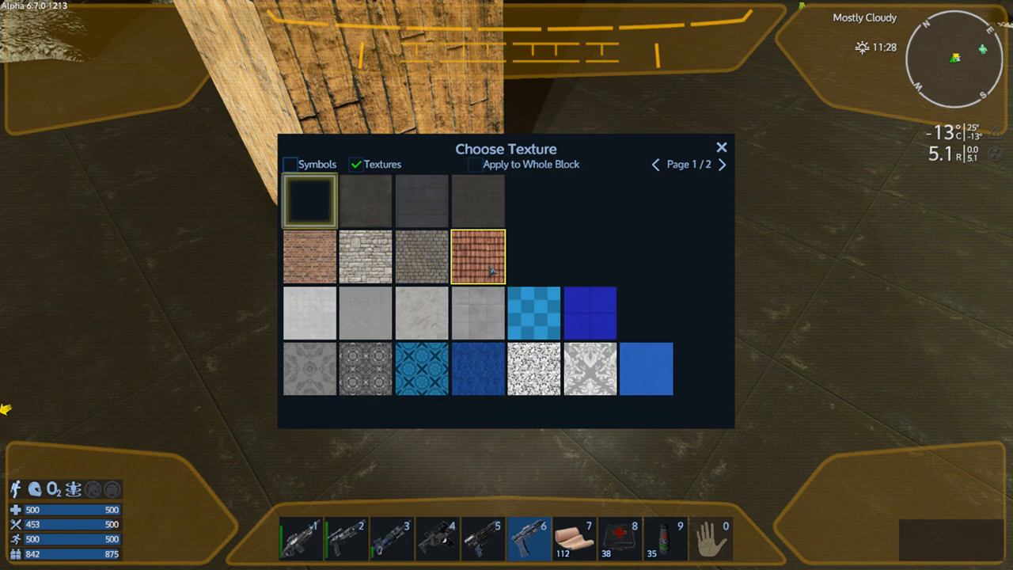
pyautogui.click(370, 261)
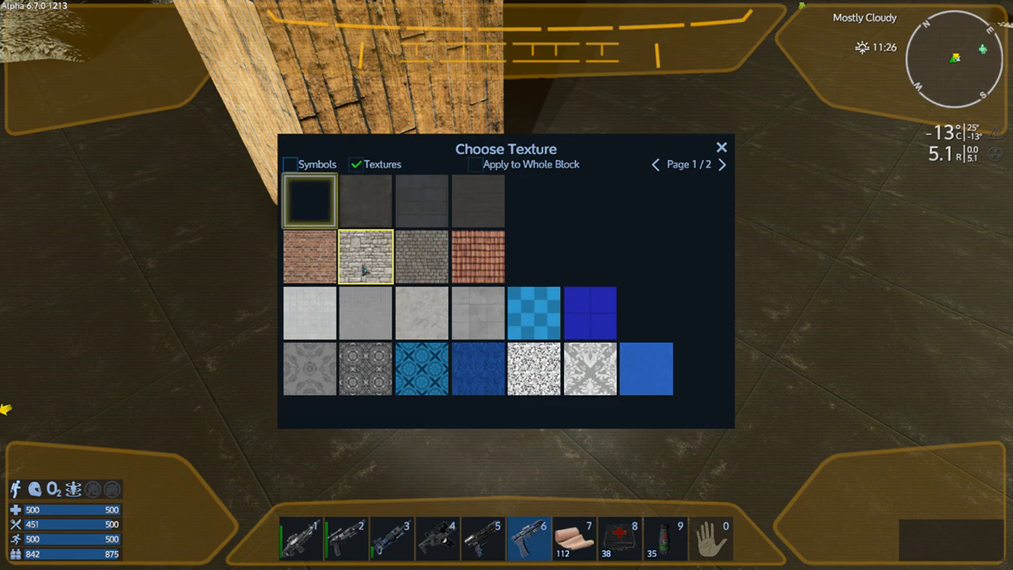
pyautogui.click(366, 253)
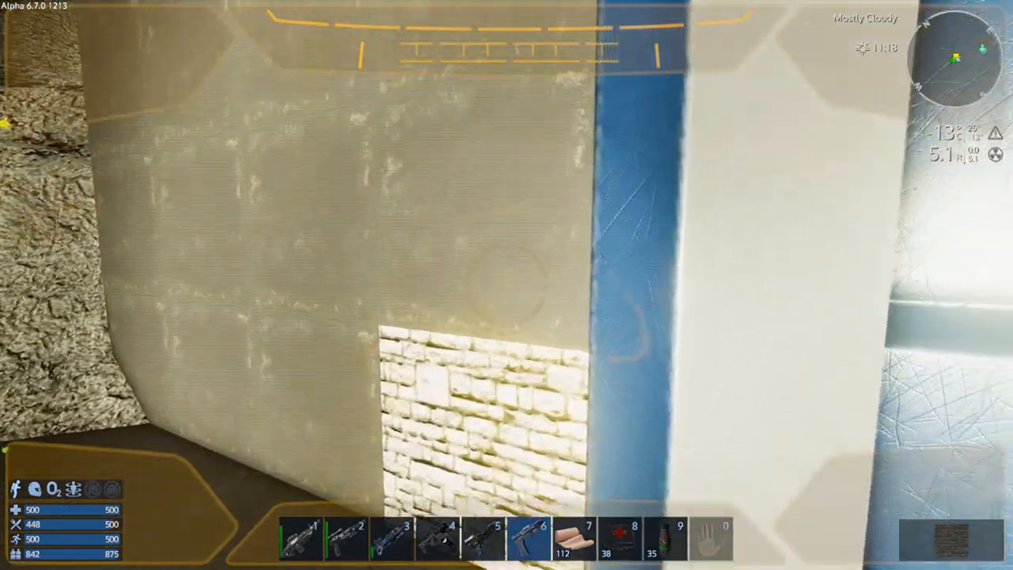
pyautogui.moveTo(507, 285)
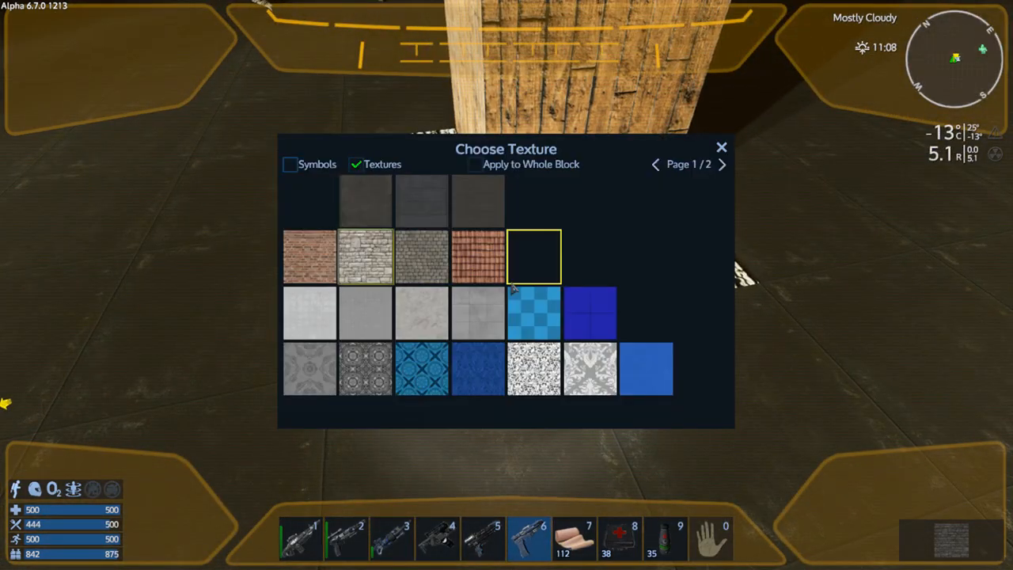
# Pick the cobblestone texture in Choose Texture for the floor beside the wood pillar
pyautogui.click(421, 265)
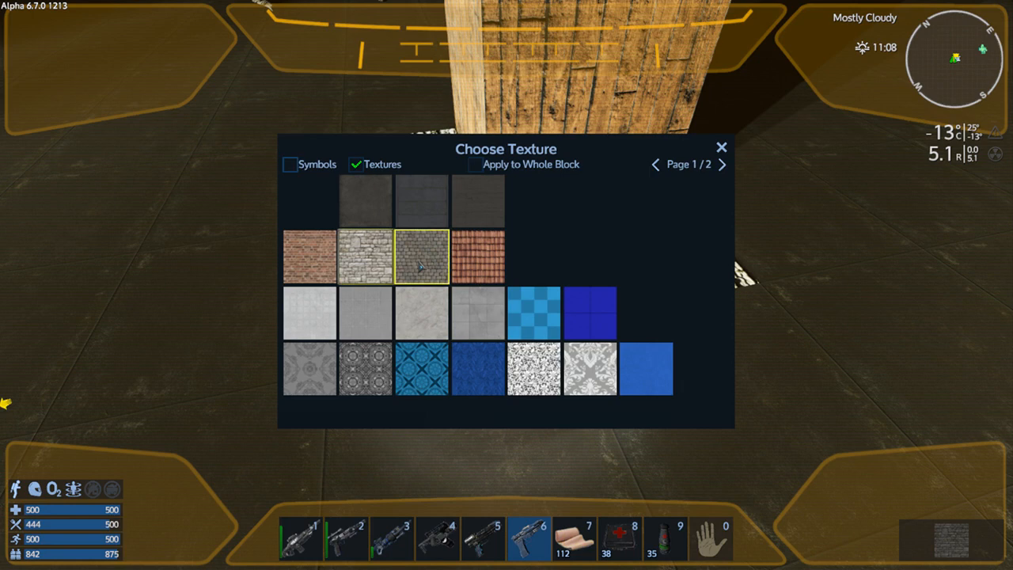
pyautogui.click(421, 256)
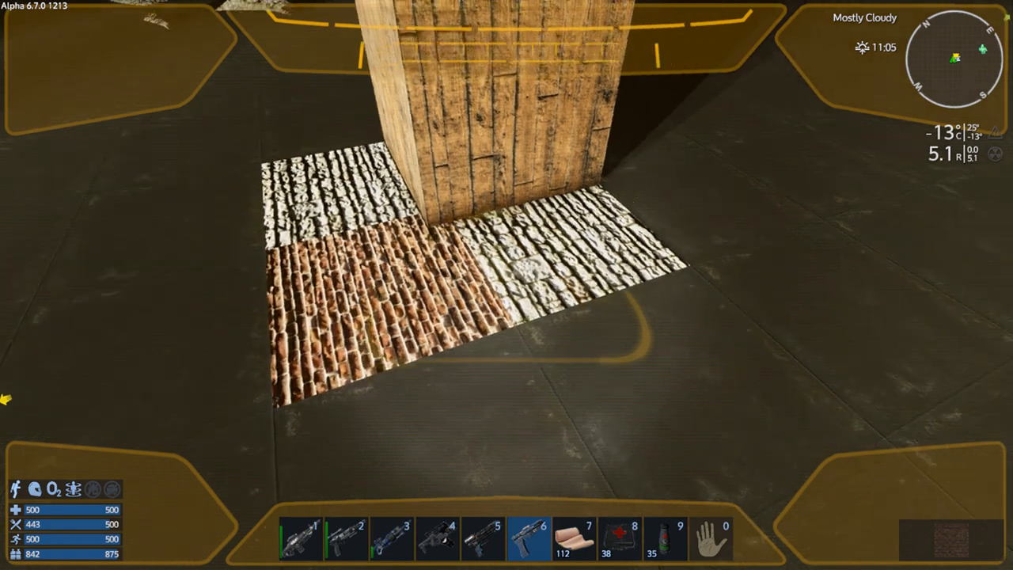
pyautogui.moveTo(506, 285)
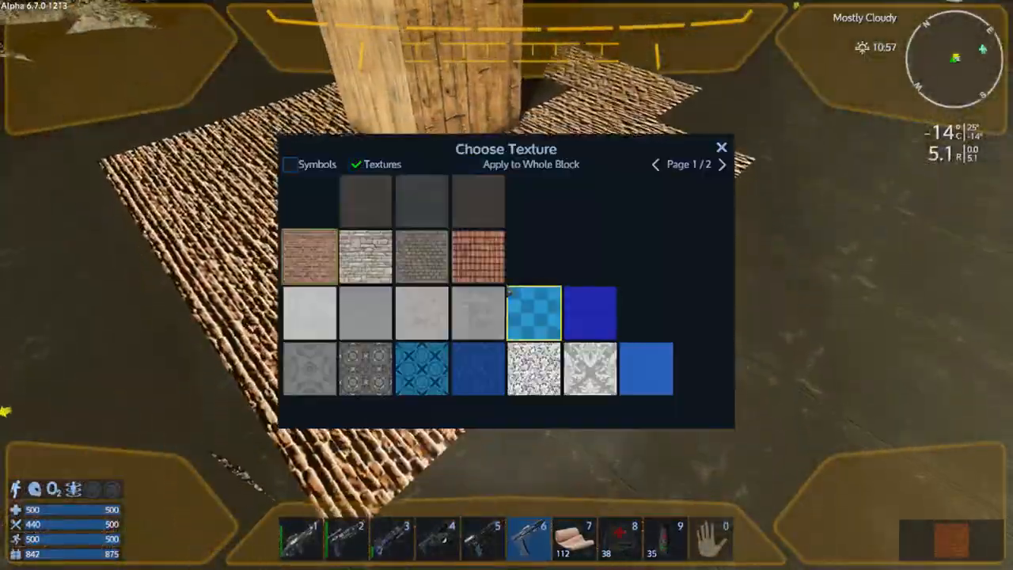
# Select and confirm cobblestone as the painting texture for the floor around the pillar
pyautogui.click(427, 259)
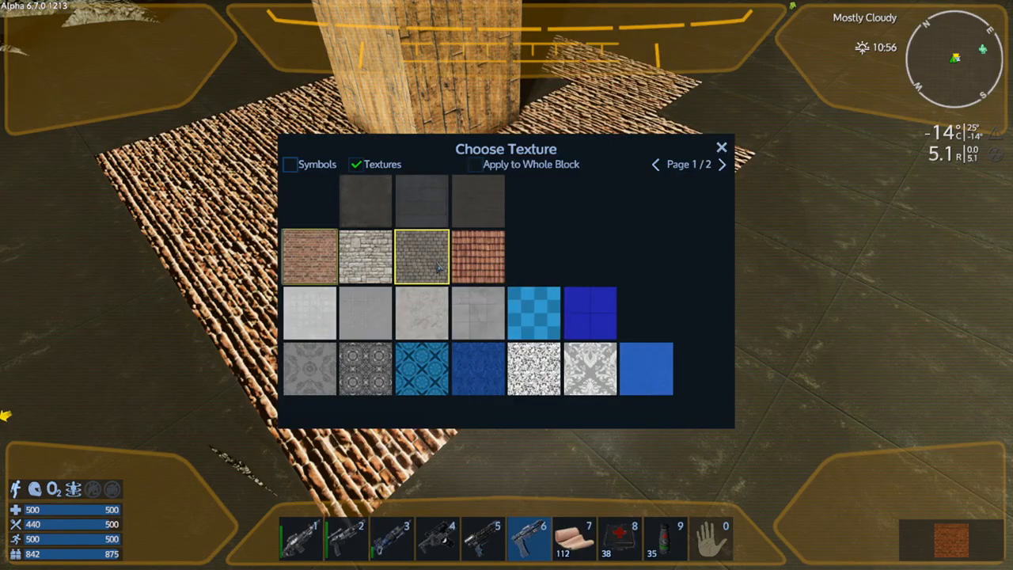
pyautogui.click(722, 147)
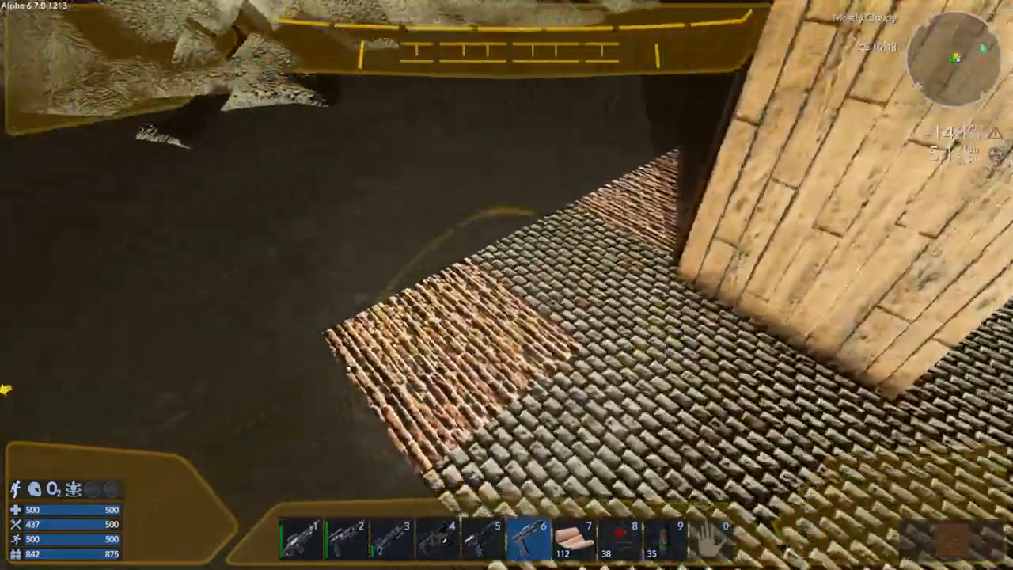
pyautogui.moveTo(506, 285)
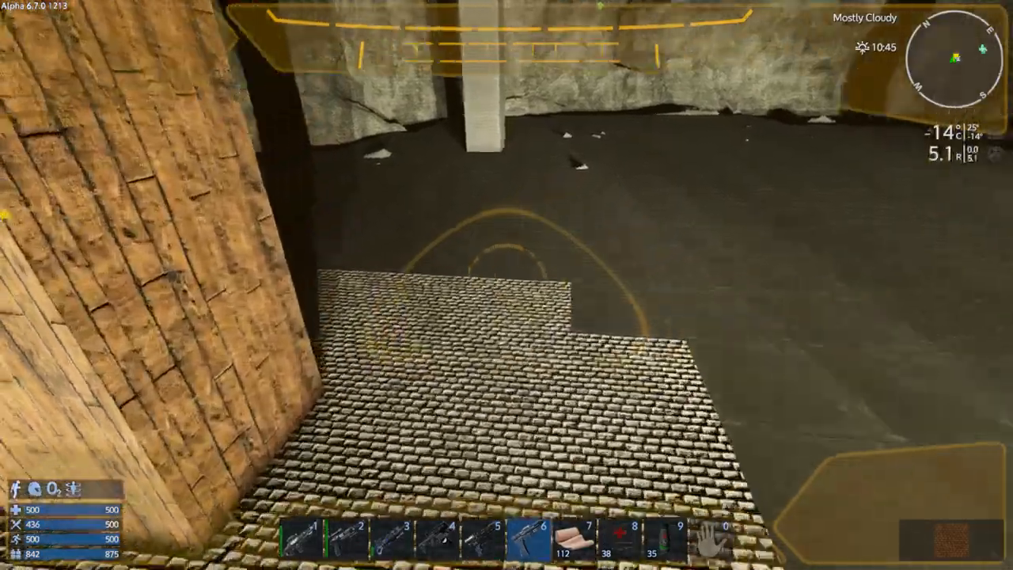
pyautogui.moveTo(507, 285)
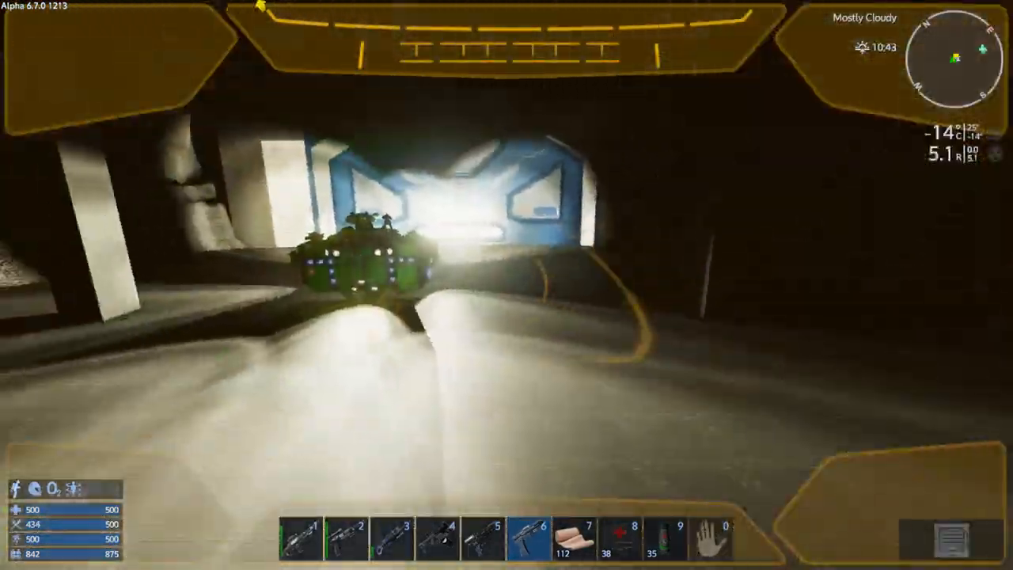
pyautogui.moveTo(507, 285)
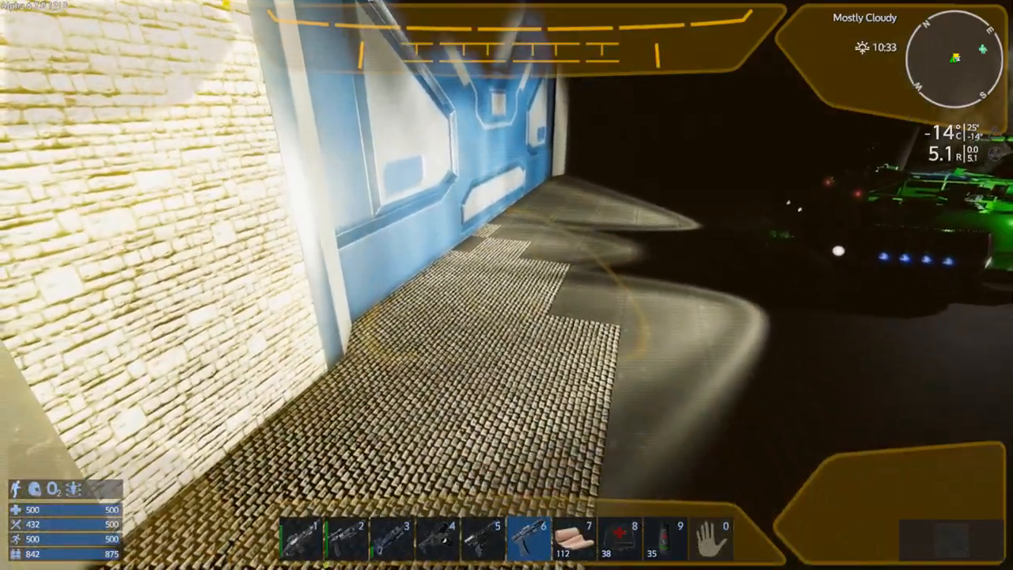
pyautogui.moveTo(507, 285)
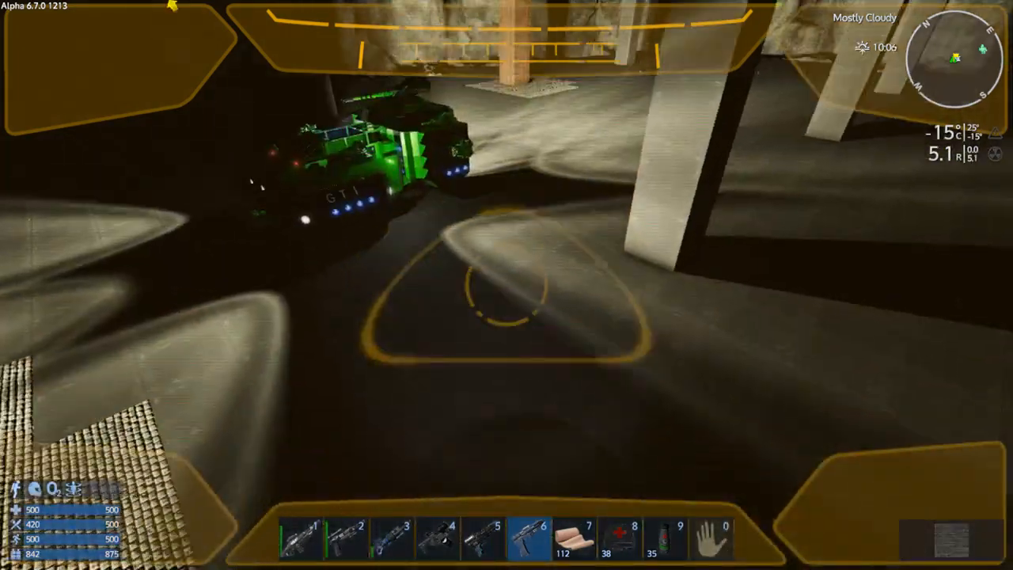
pyautogui.moveTo(506, 285)
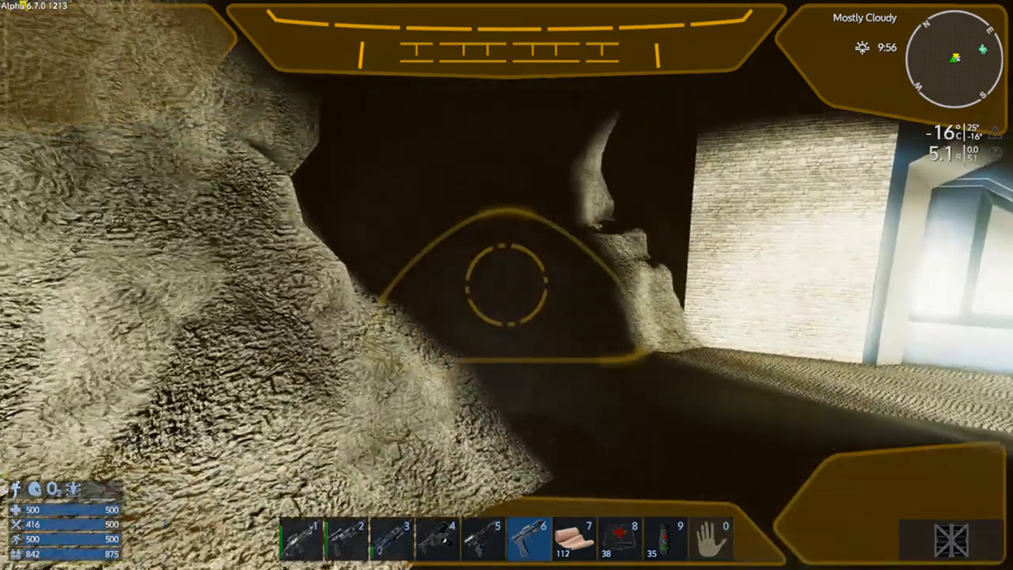
pyautogui.moveTo(506, 285)
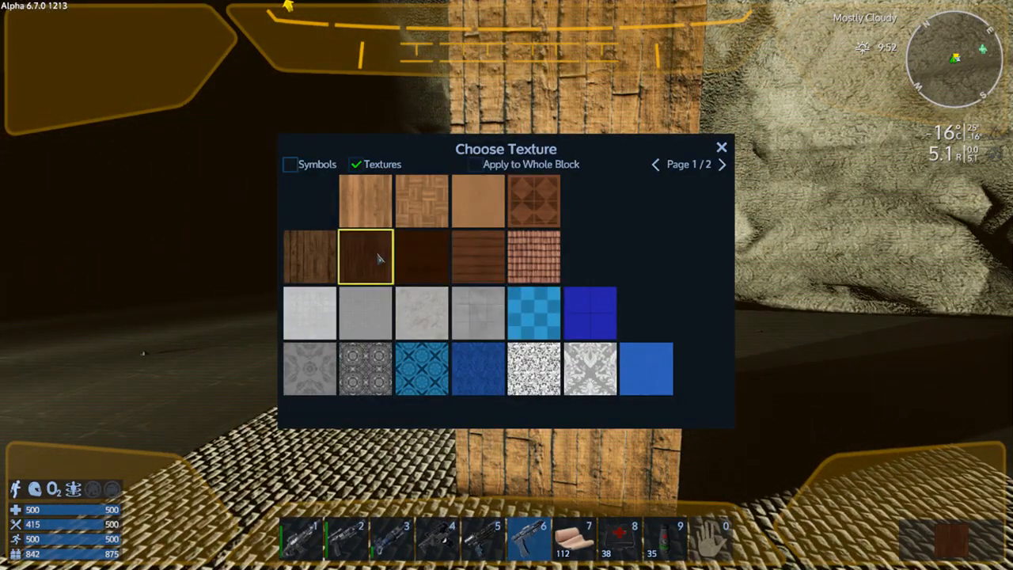
# Choose the dark reddish-brown wood texture for the pillar's upper block
pyautogui.click(422, 257)
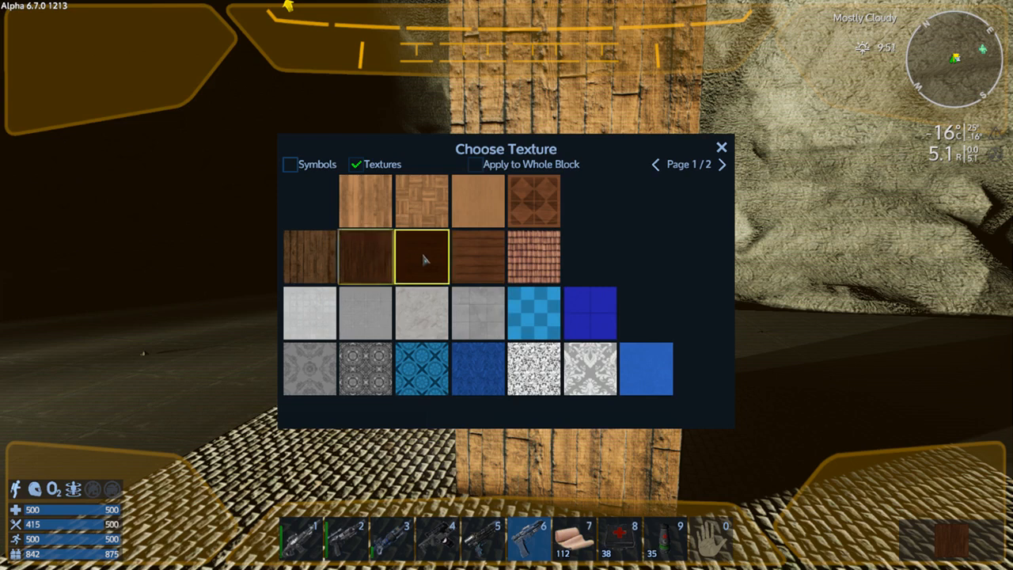
pyautogui.click(364, 259)
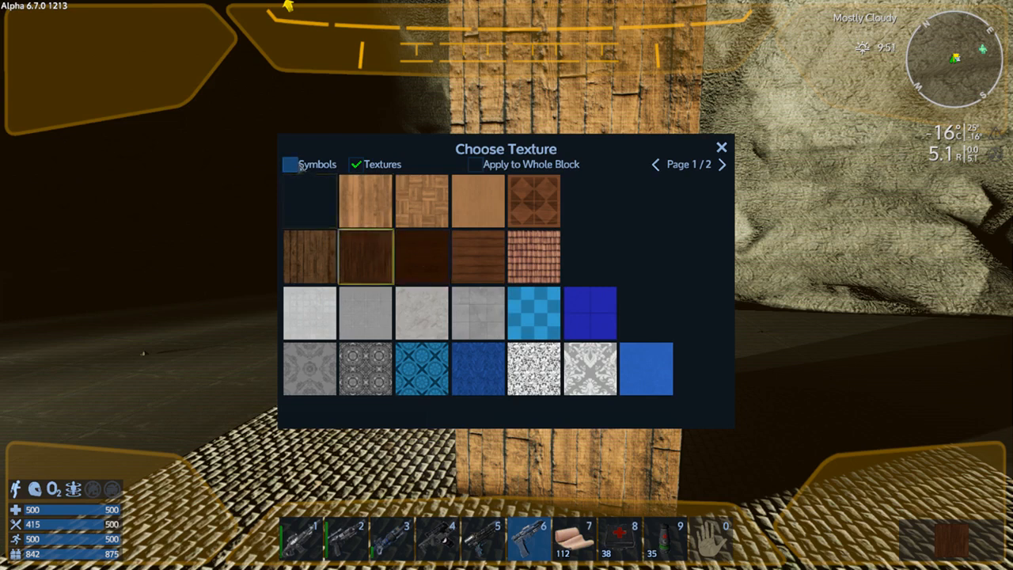
pyautogui.click(723, 164)
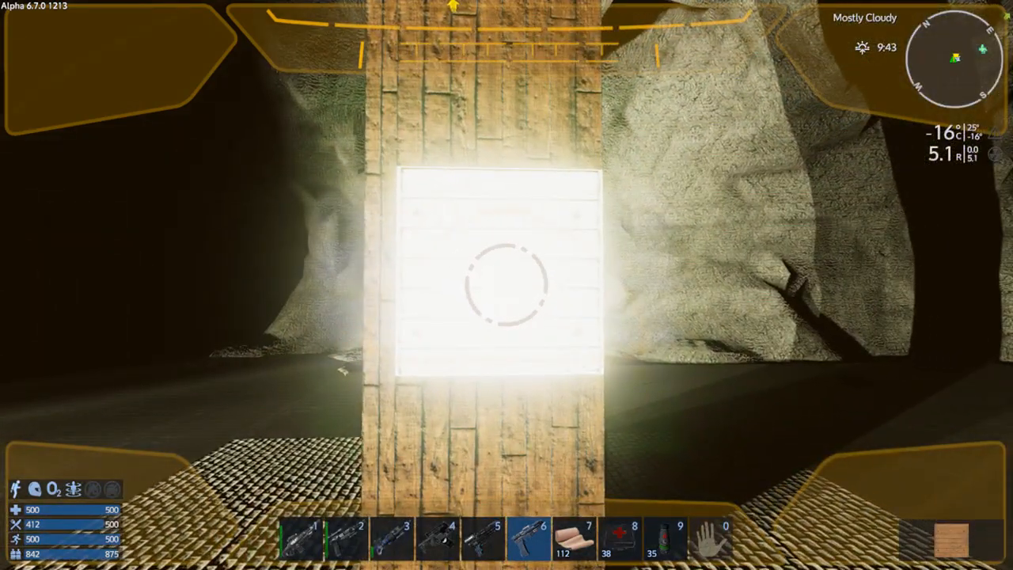
pyautogui.click(507, 281)
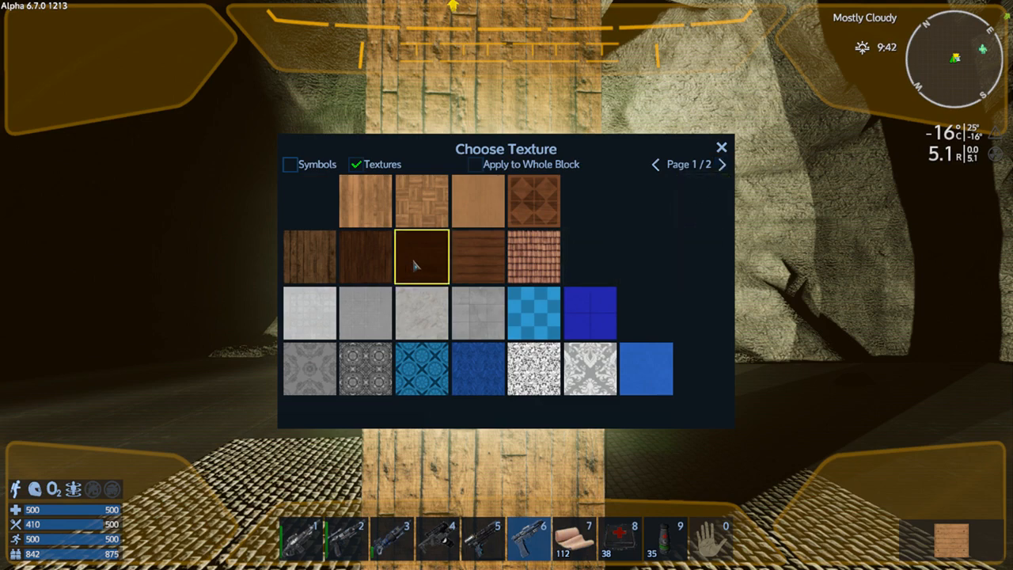
pyautogui.click(420, 256)
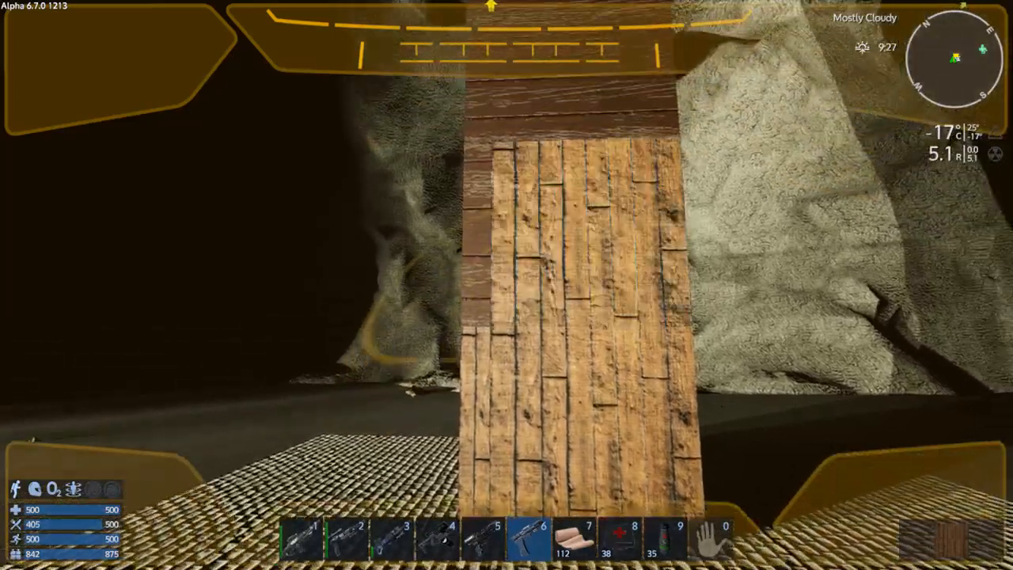
pyautogui.moveTo(506, 285)
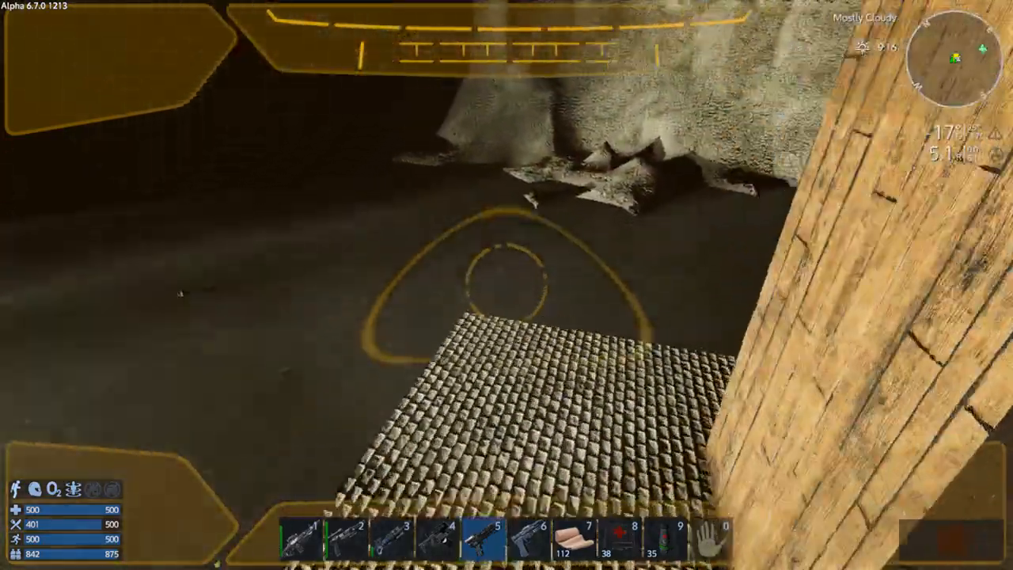
pyautogui.moveTo(507, 285)
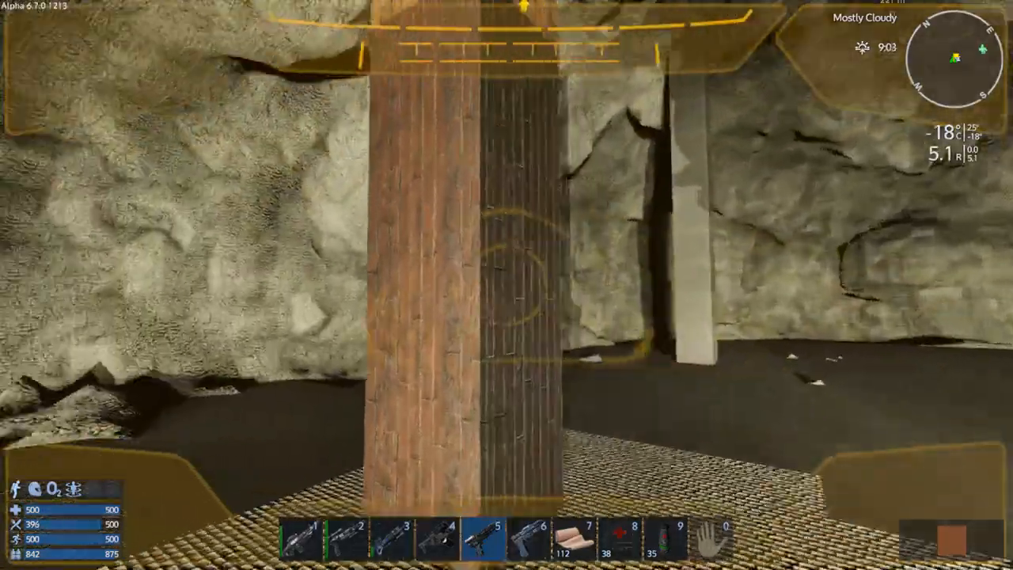
pyautogui.moveTo(507, 285)
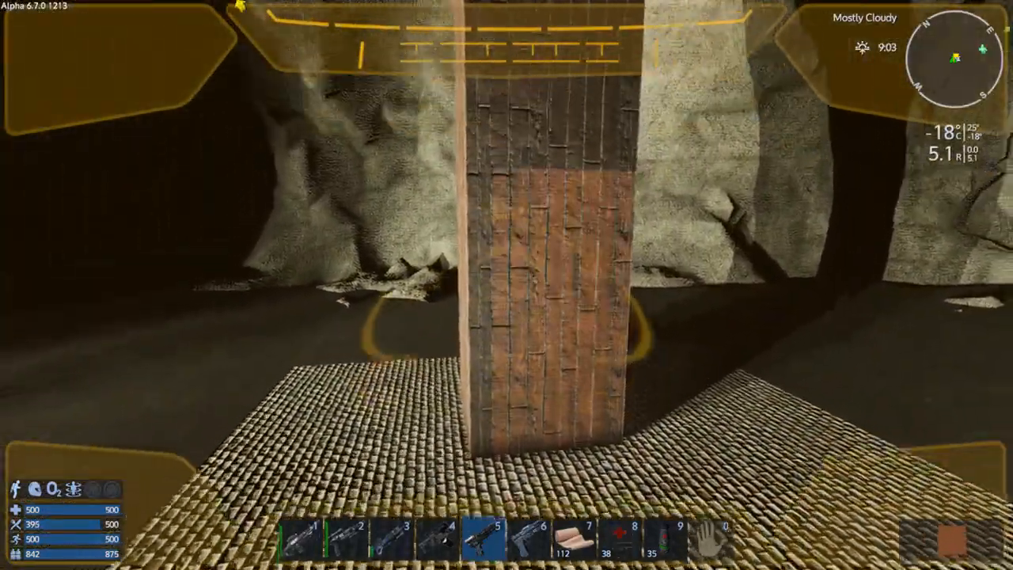
pyautogui.moveTo(506, 285)
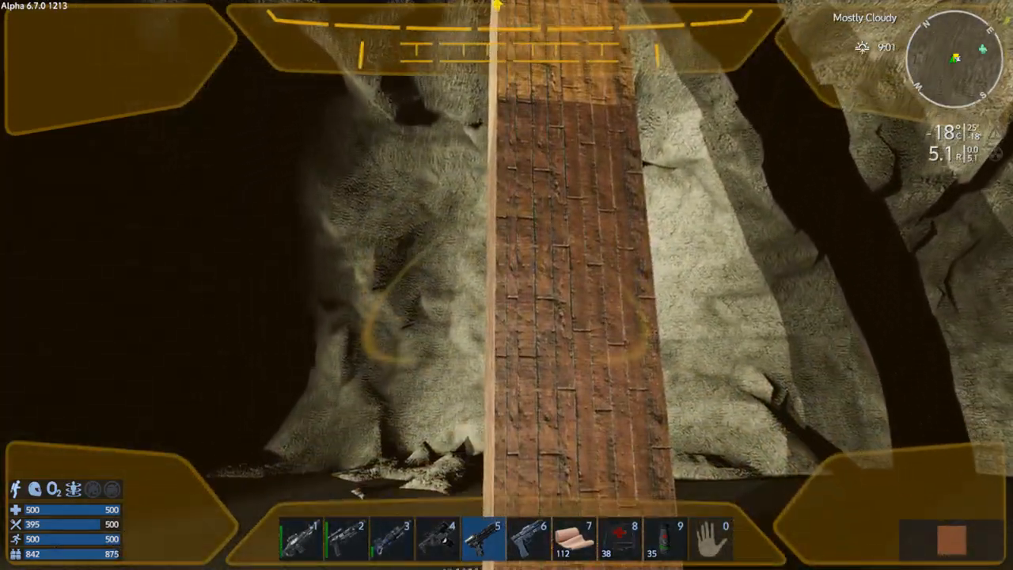
pyautogui.moveTo(506, 285)
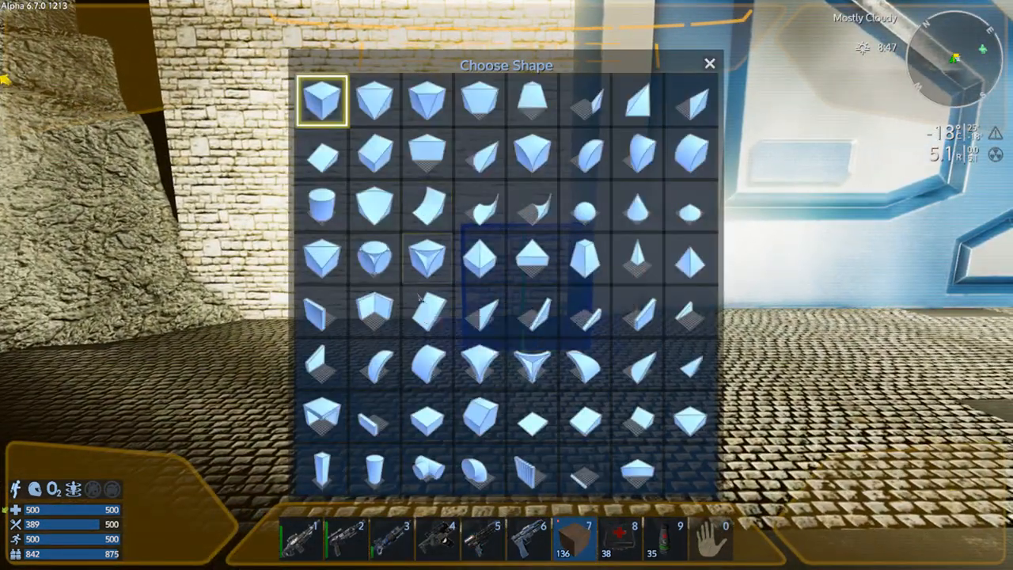
pyautogui.moveTo(323, 323)
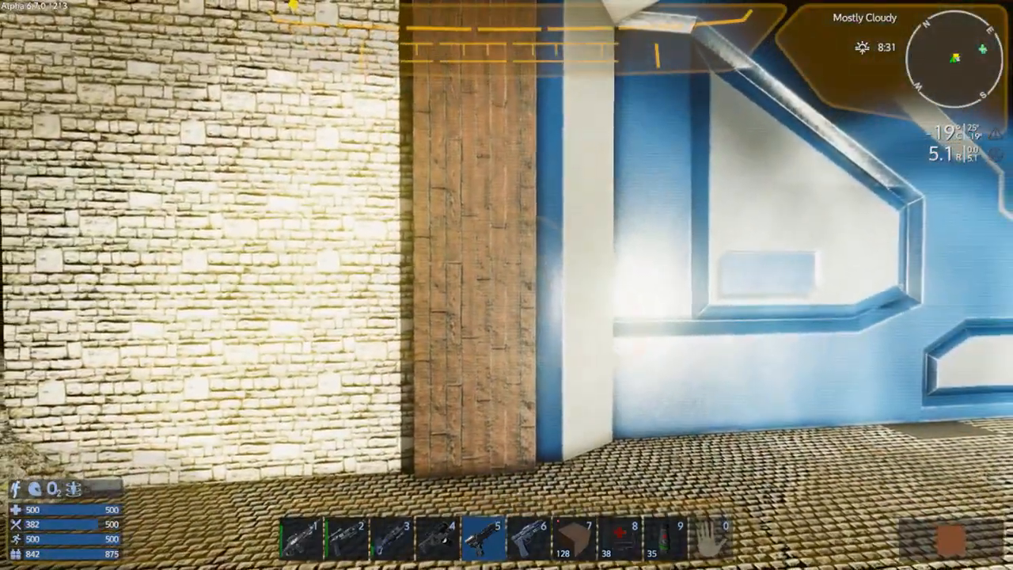
pyautogui.moveTo(507, 285)
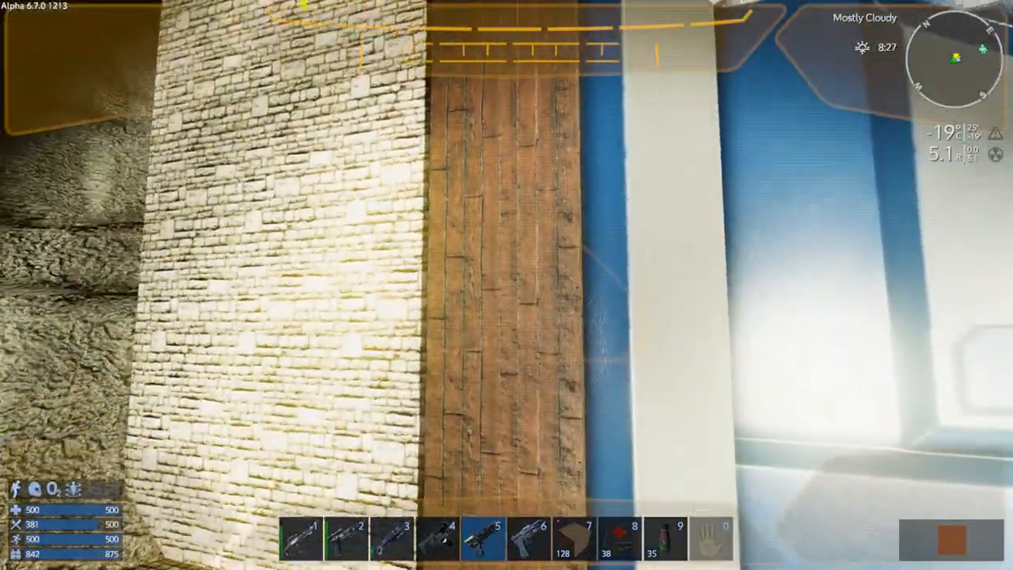
pyautogui.moveTo(506, 285)
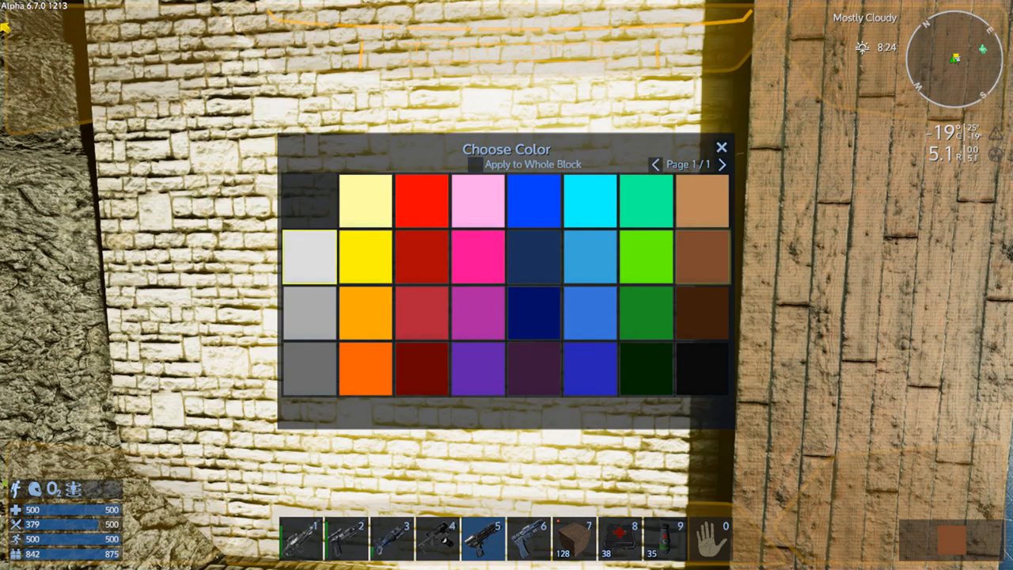
# Try light and dark paint swatches, then settle on light gray as the paint colour
pyautogui.click(721, 147)
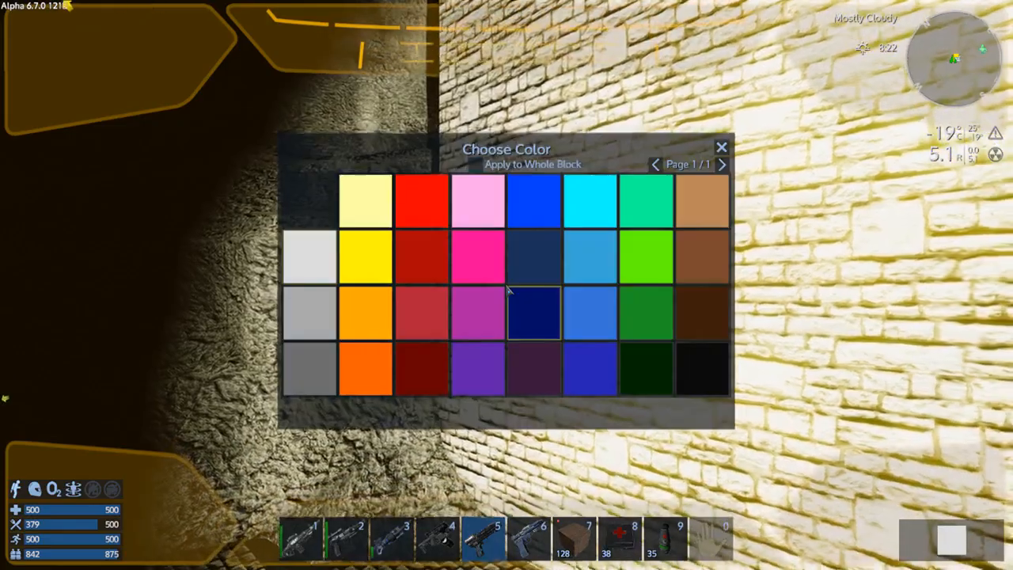
pyautogui.click(721, 147)
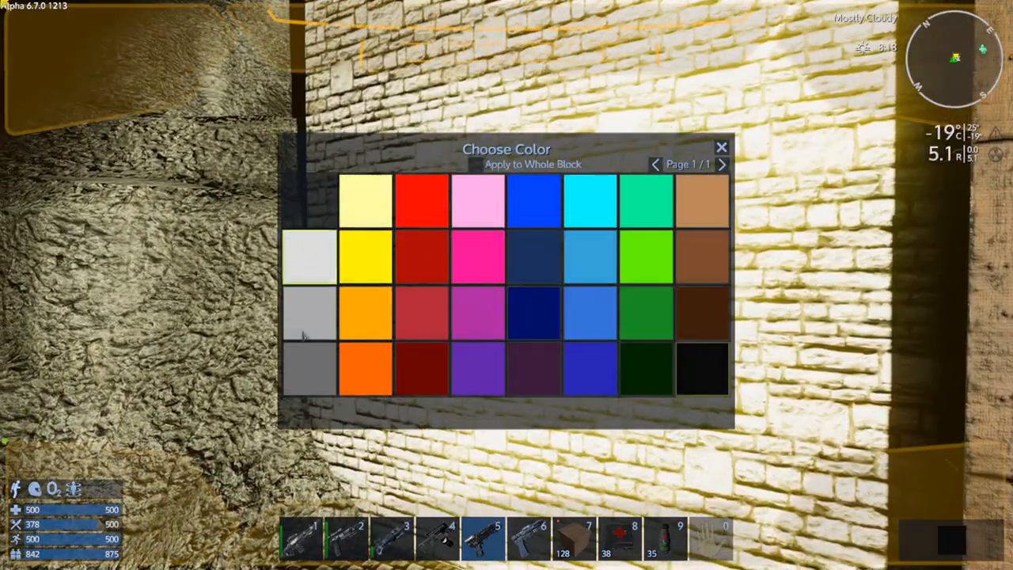
pyautogui.click(721, 147)
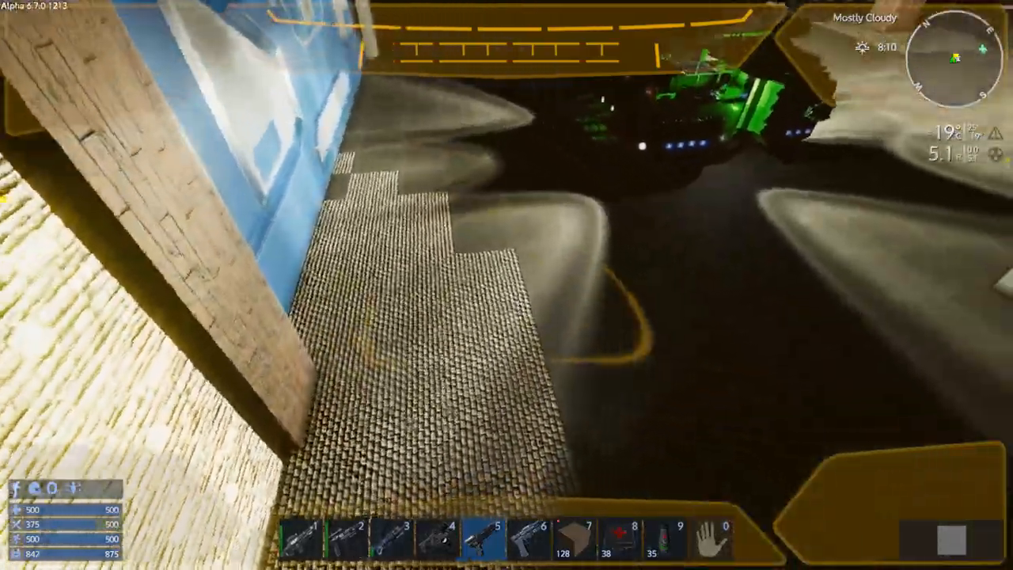
pyautogui.moveTo(507, 284)
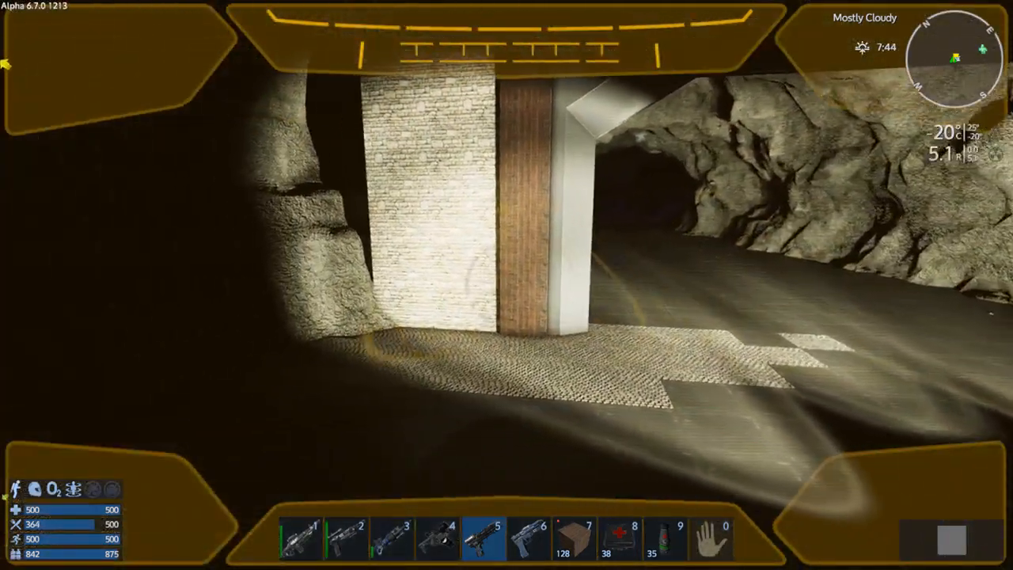
pyautogui.moveTo(506, 285)
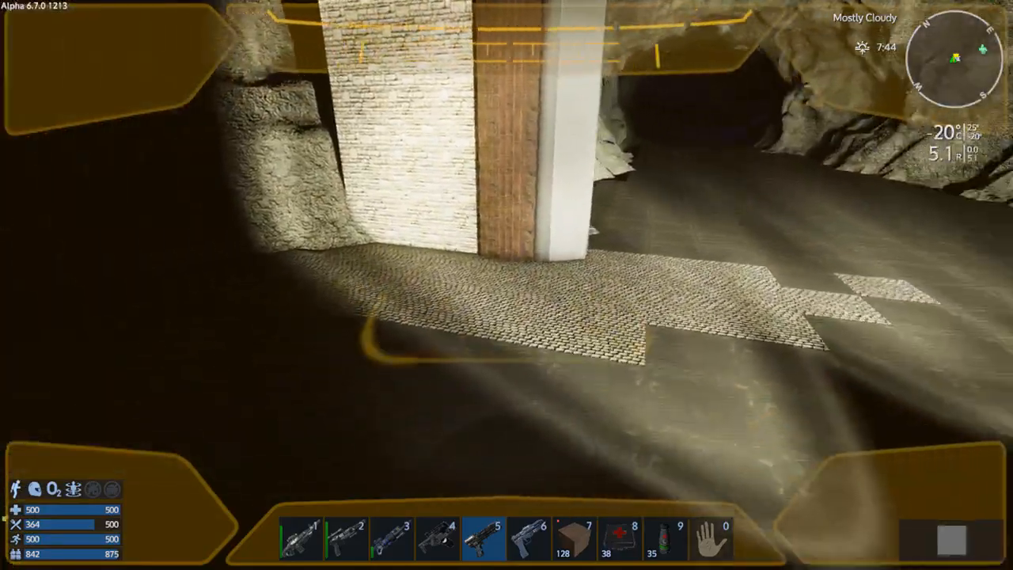
pyautogui.moveTo(506, 285)
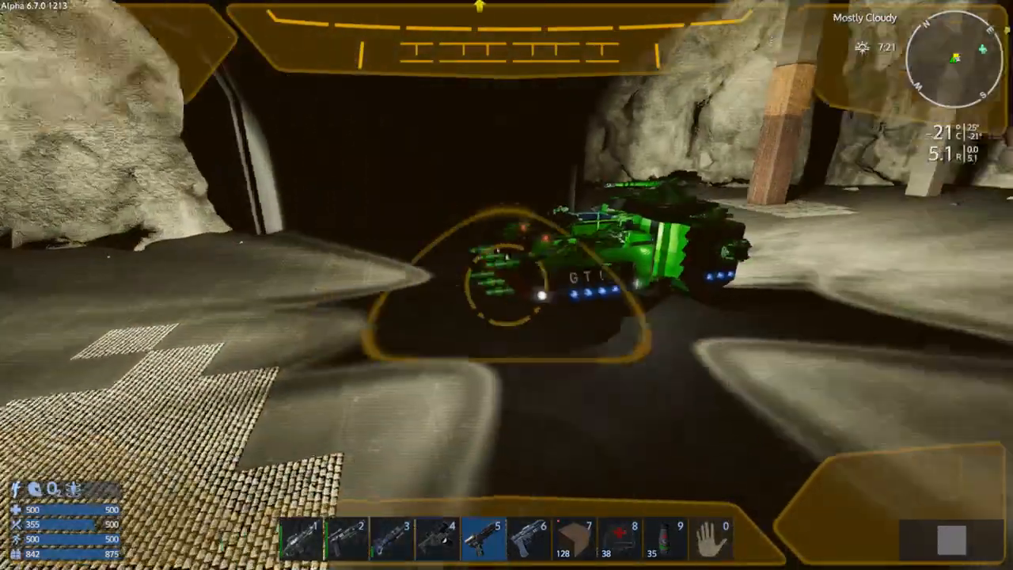
pyautogui.moveTo(506, 285)
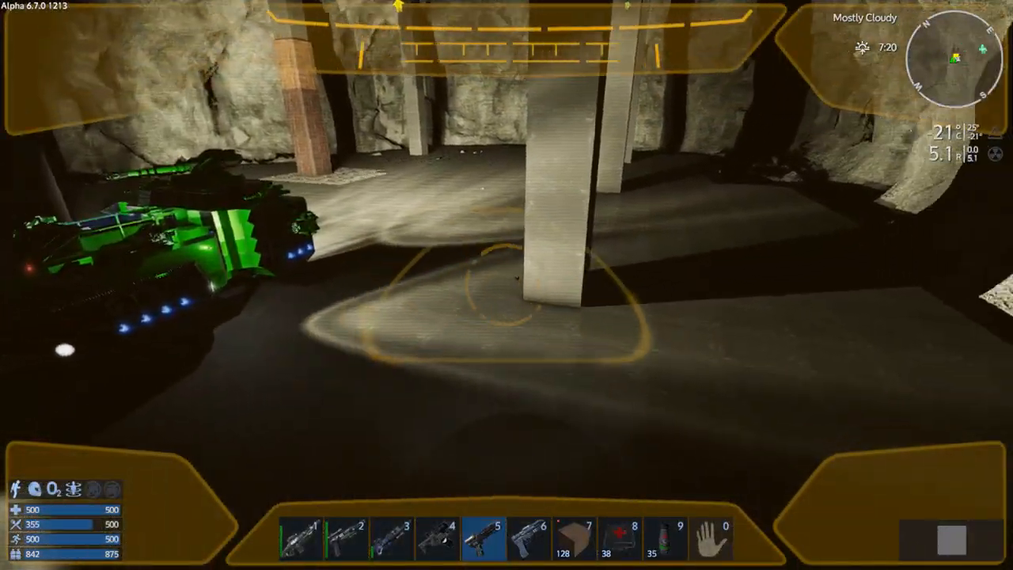